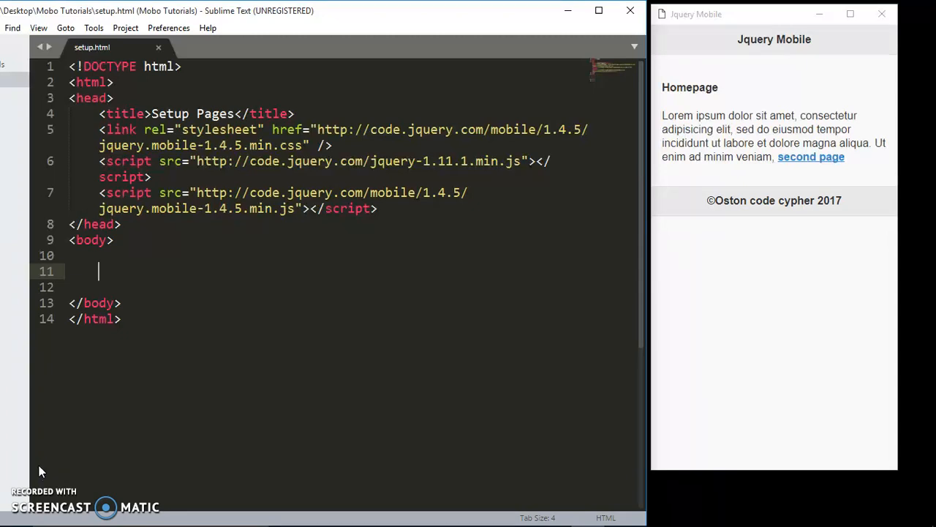
mouse_move(738, 249)
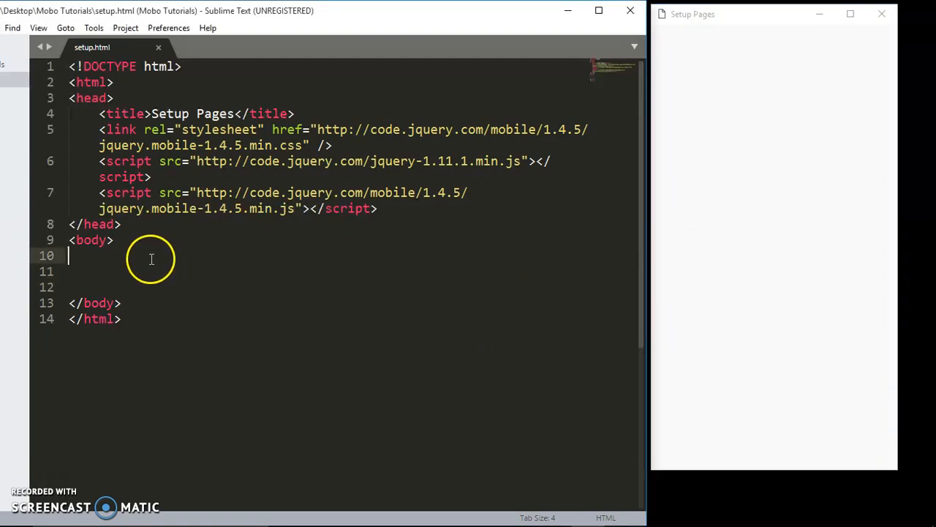
mouse_move(758, 131)
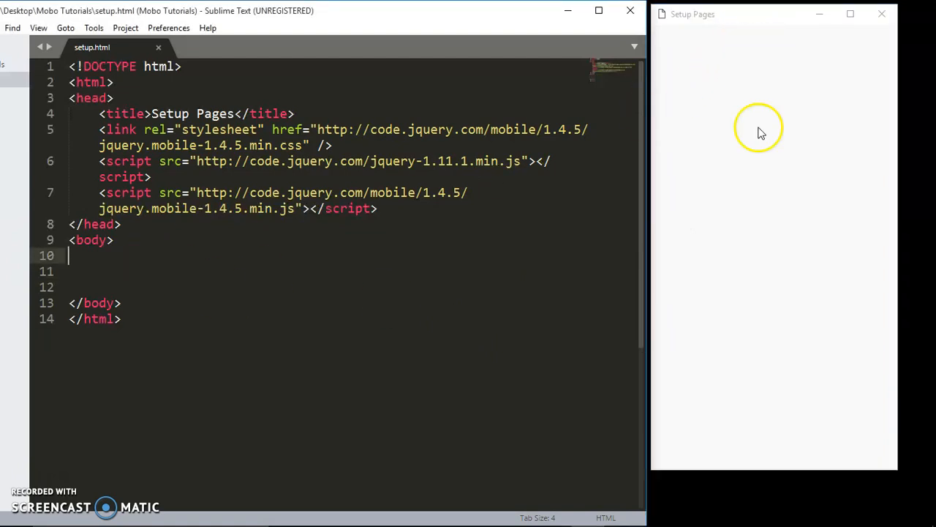
mouse_move(767, 82)
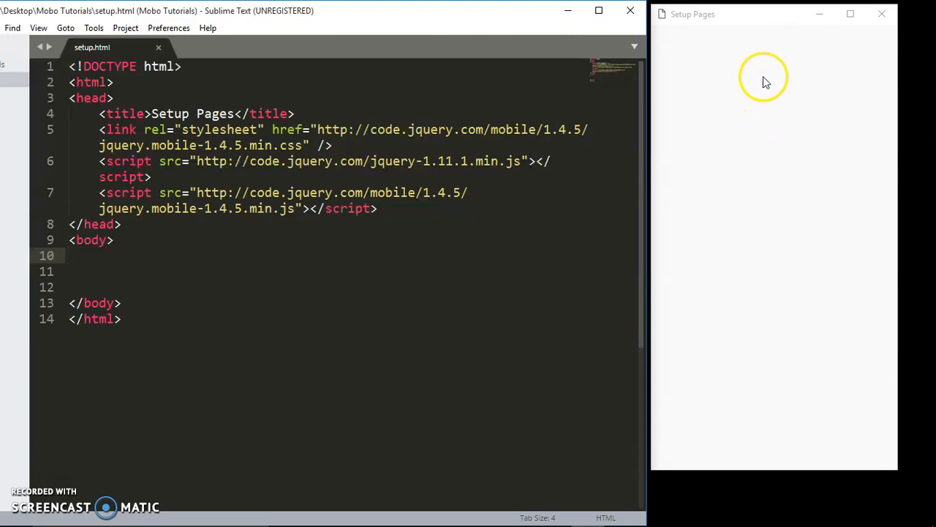
mouse_move(384, 348)
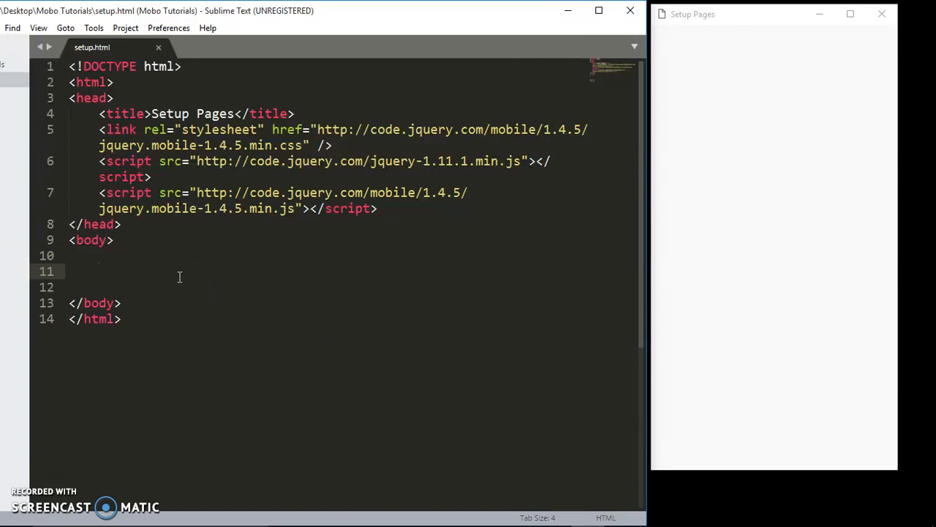
Add a div with data-role="page" inside the body.
type("<di")
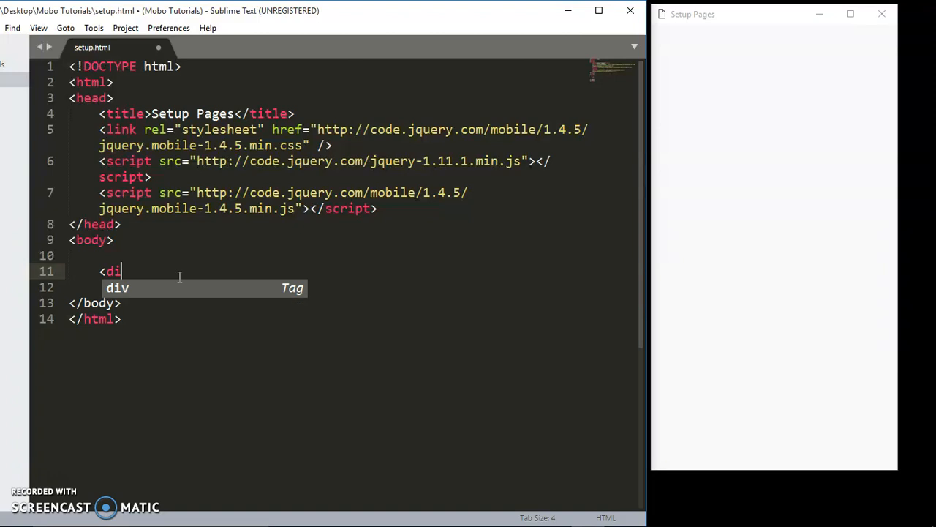
type("v>")
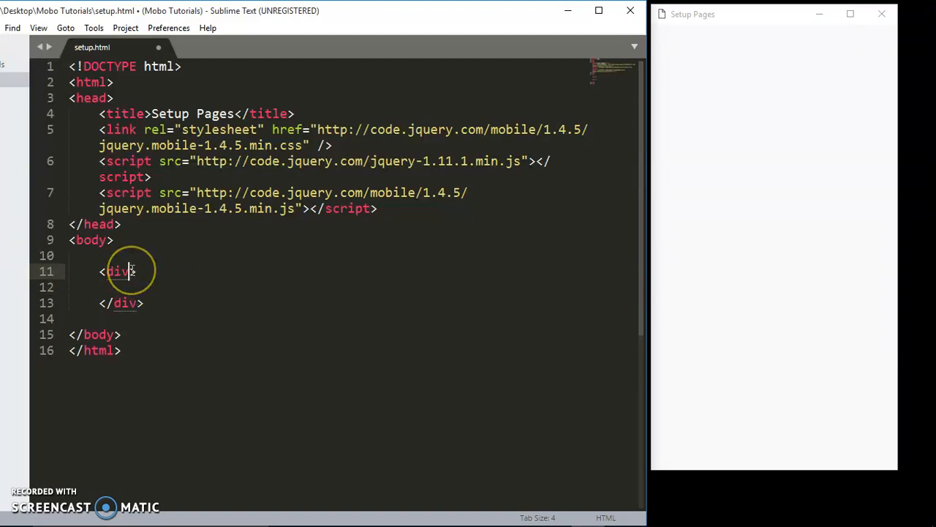
type("data")
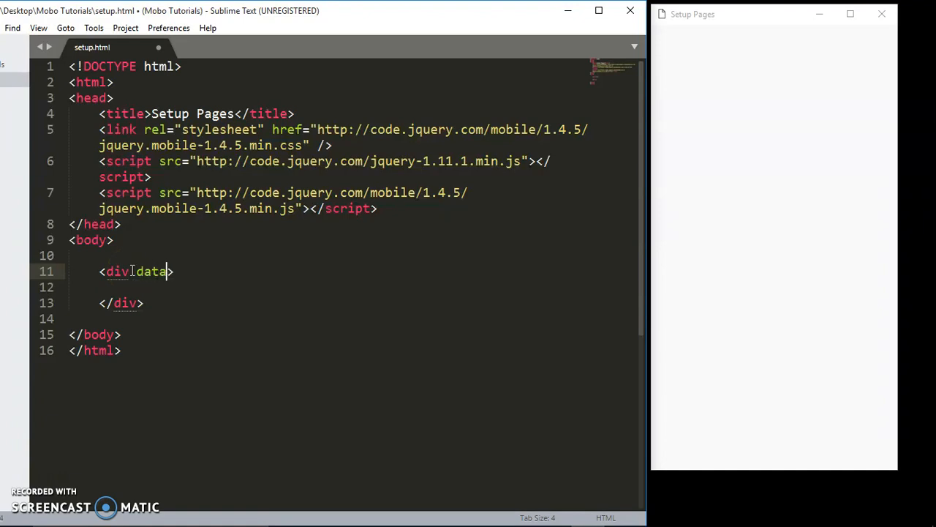
type("-rol")
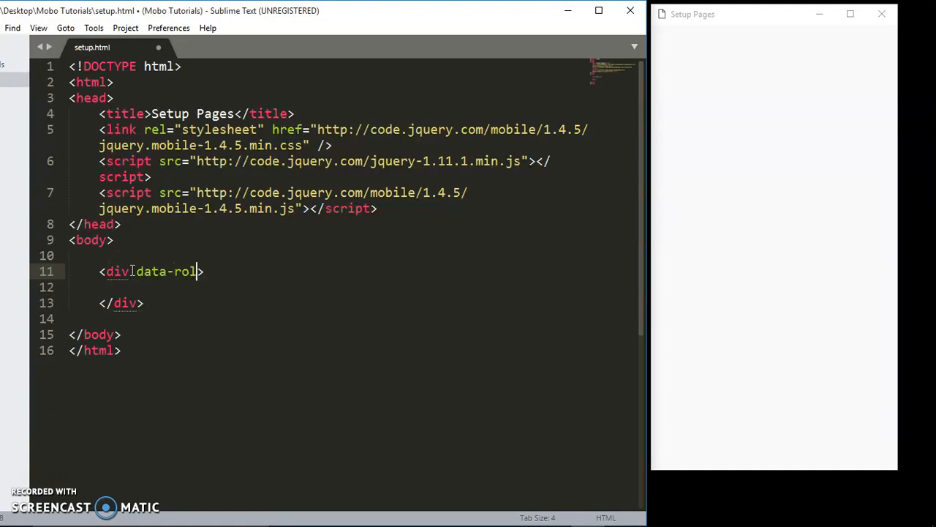
type("e=''")
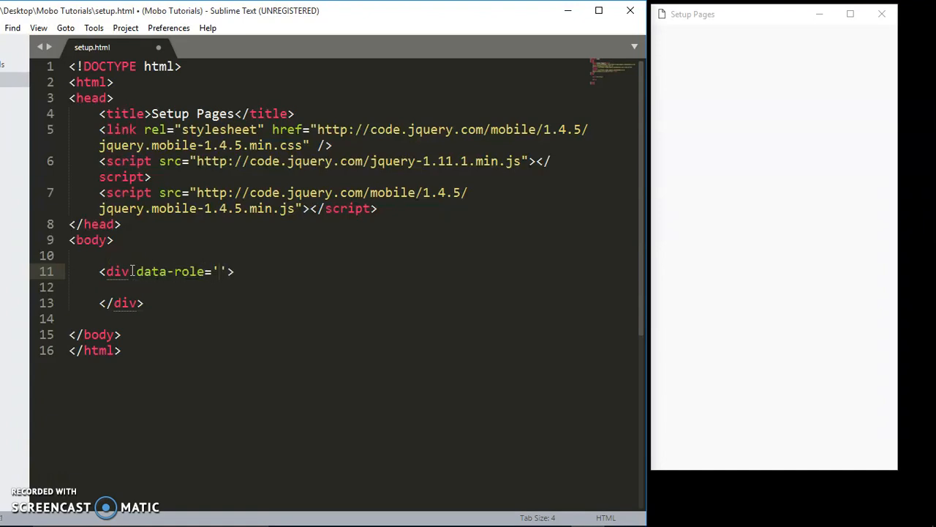
type("PA")
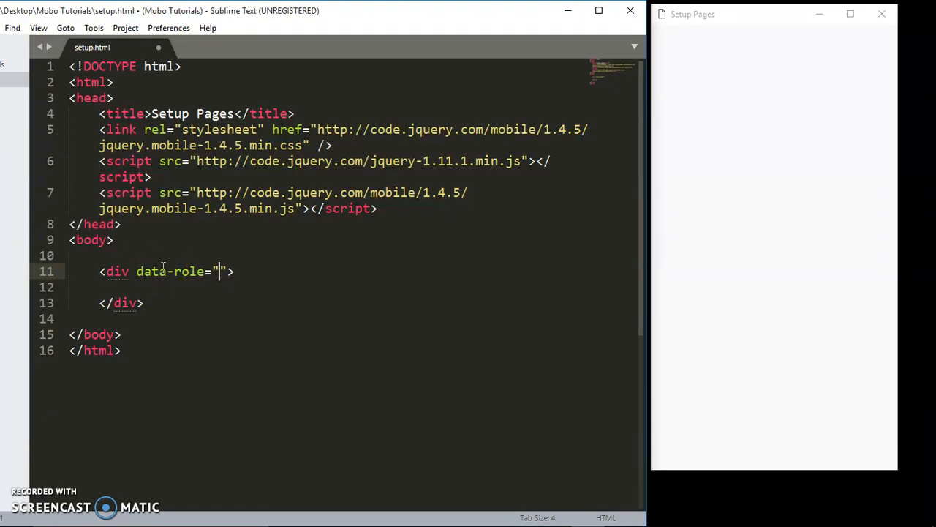
type("page")
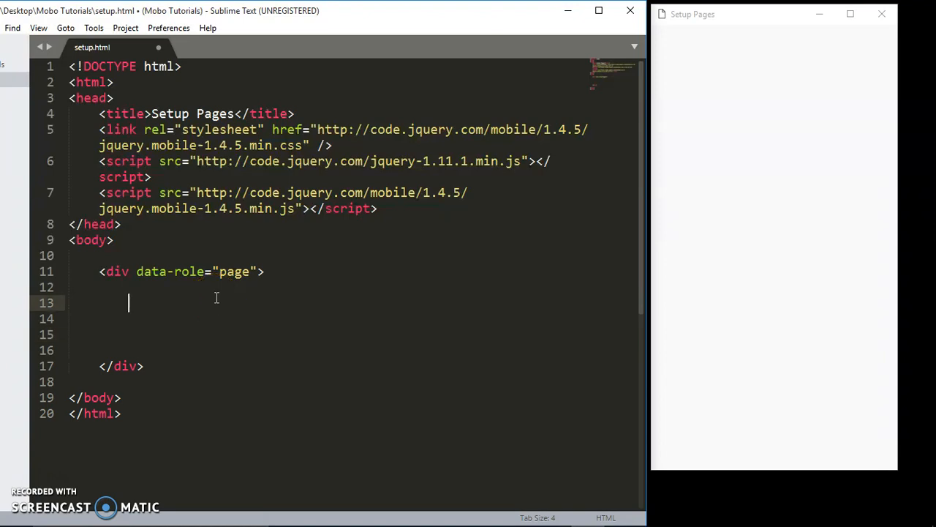
Nest an empty <div></div> inside the page div.
type("<div></div>")
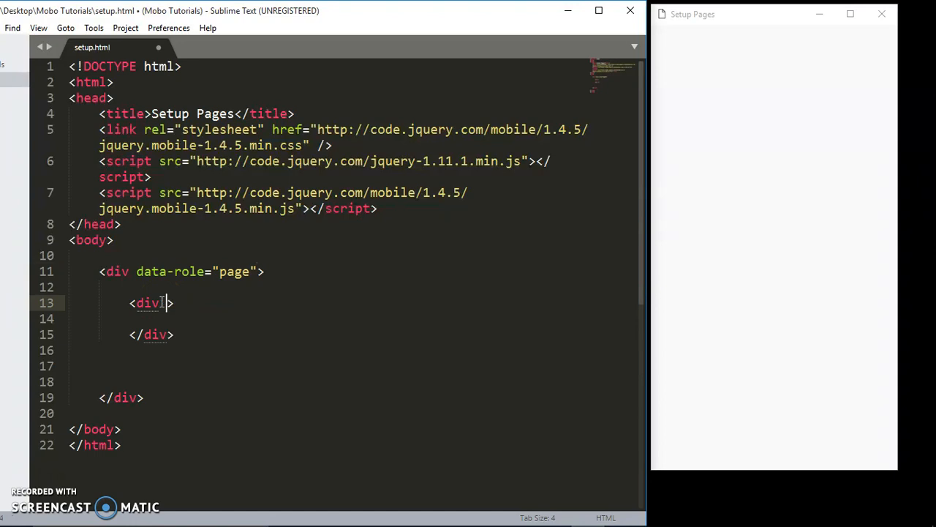
Give the nested div data-role="header" and move past its closing tag.
type("data-ro")
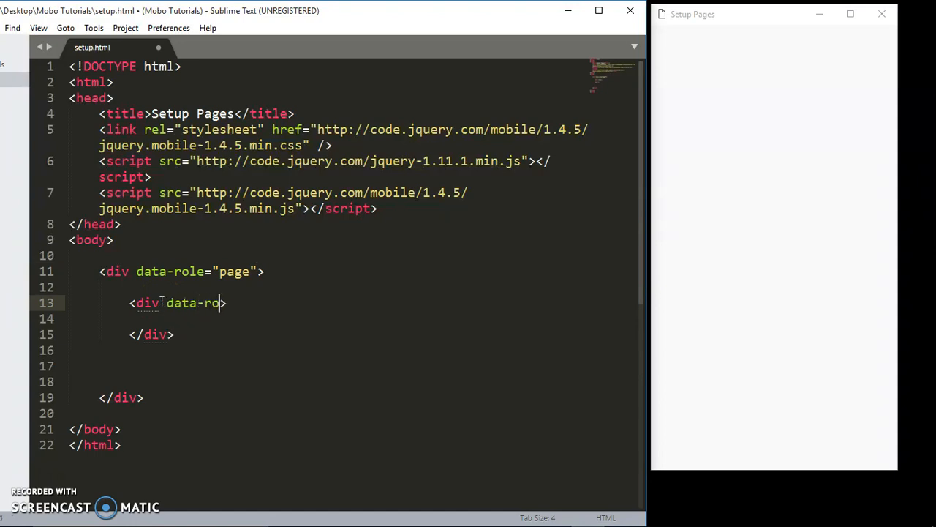
type("le")
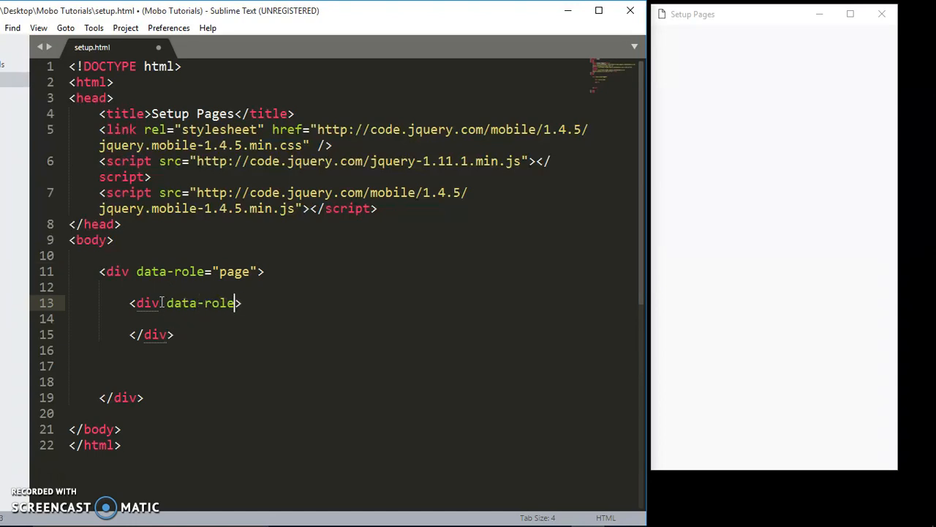
type("=\"header\"")
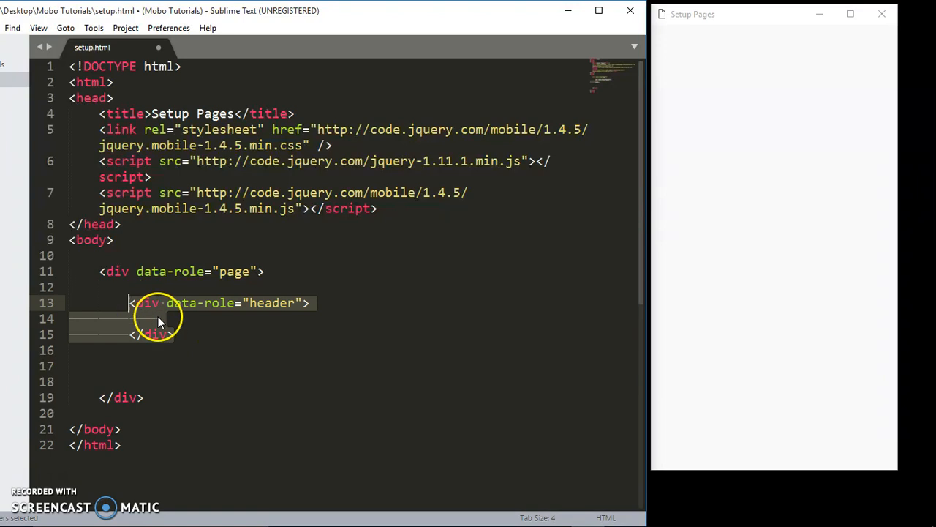
left_click(176, 334)
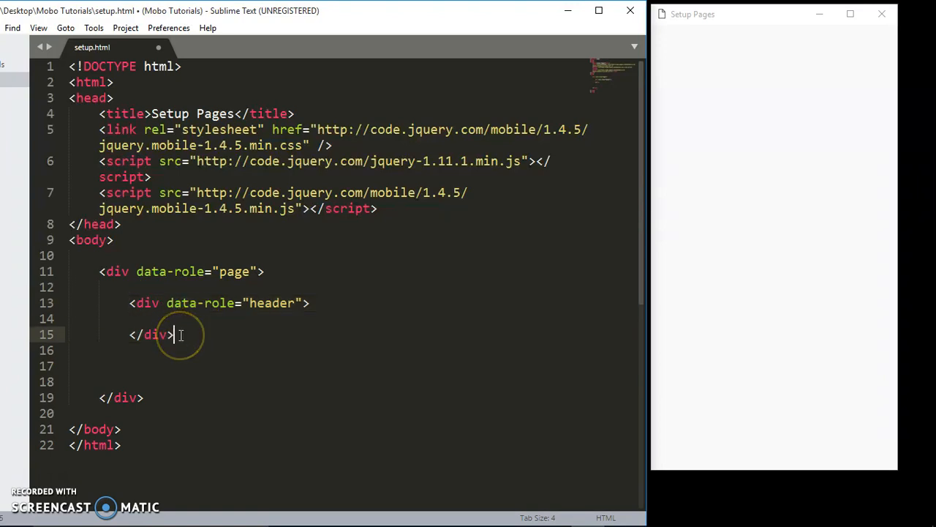
Add a div with data-role="main" and class="ui-content" below the header.
type("<div")
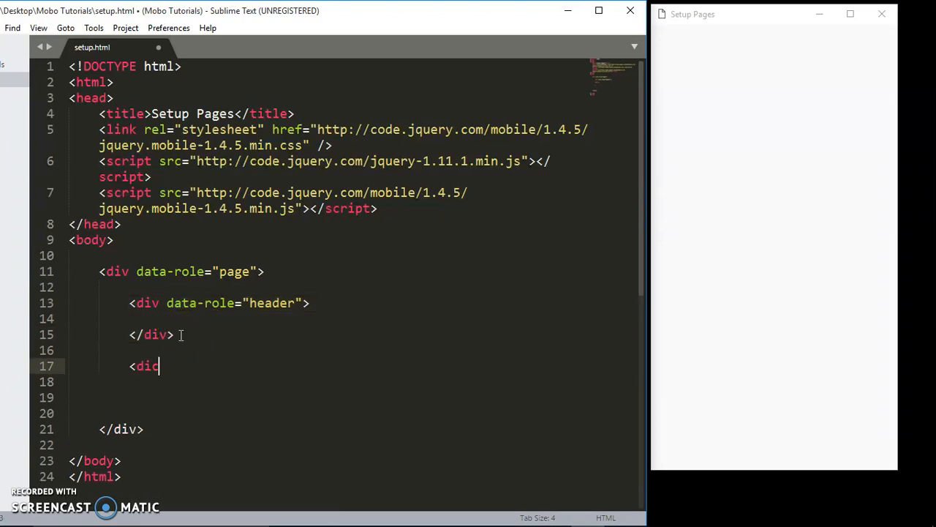
type(">")
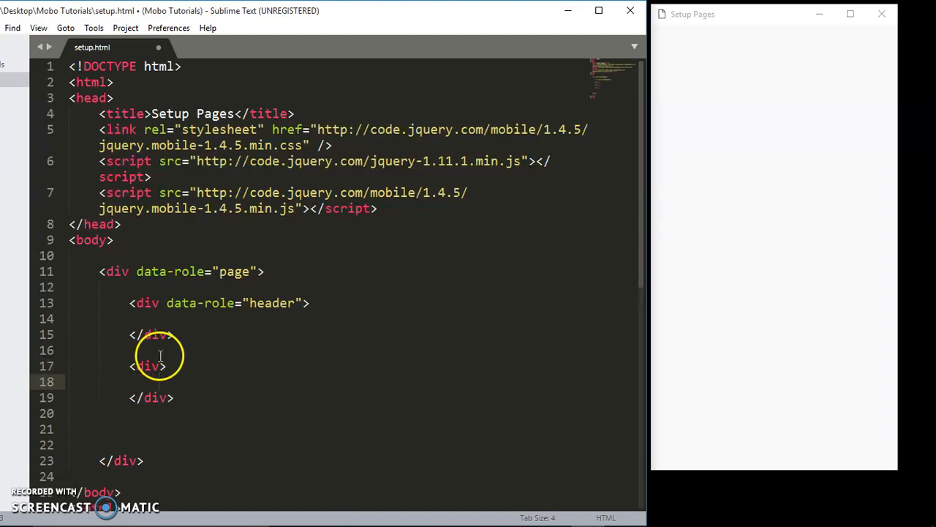
type("data")
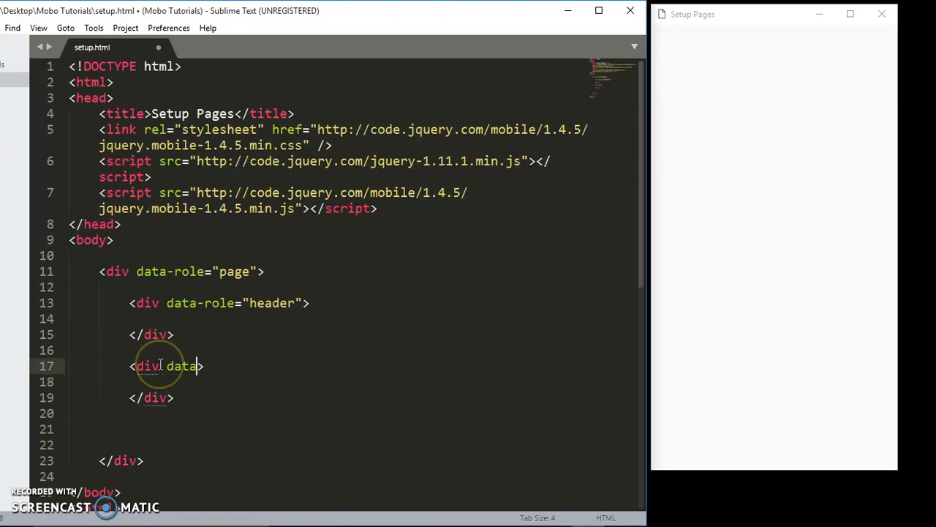
type("-role=\"")
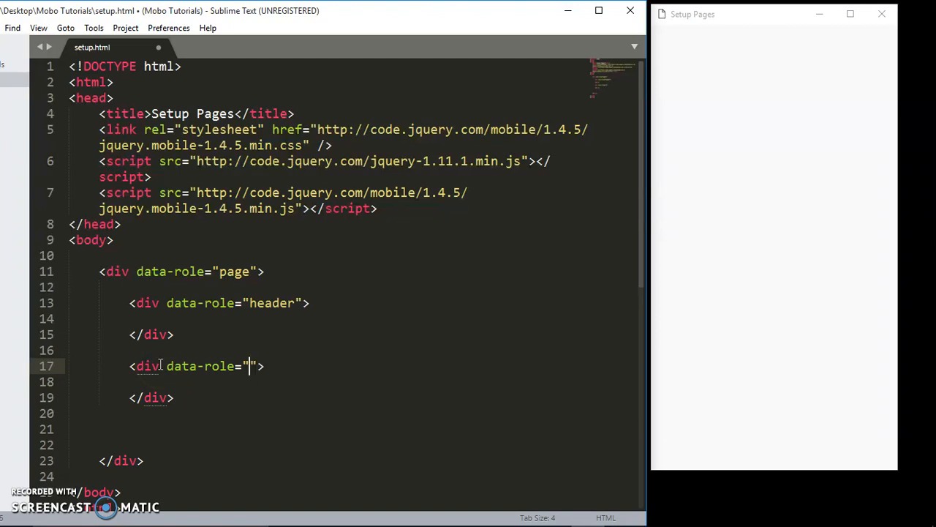
type("main")
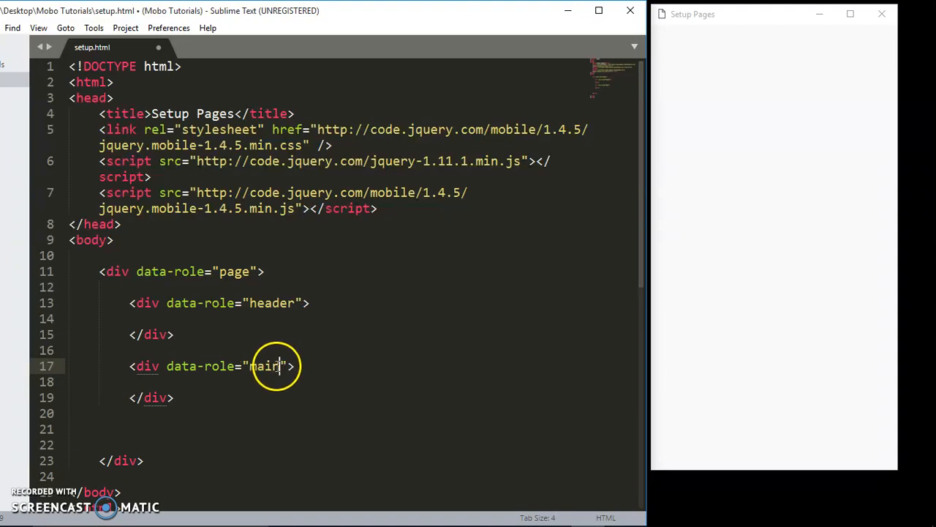
type("class=\"\"")
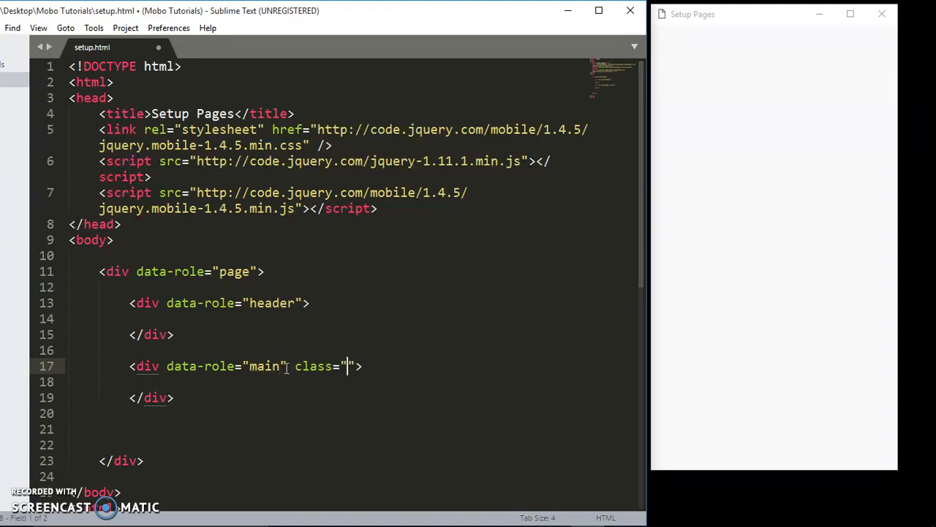
type("ui-con")
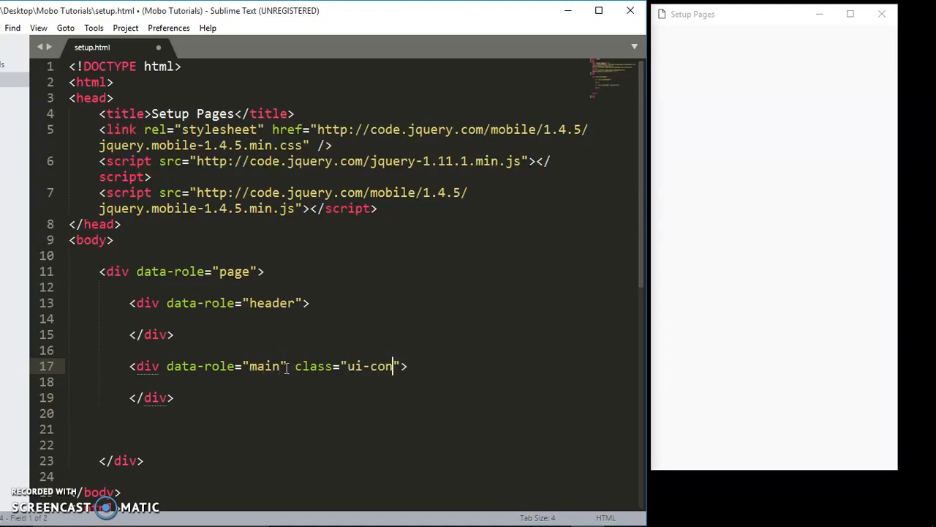
type("tent")
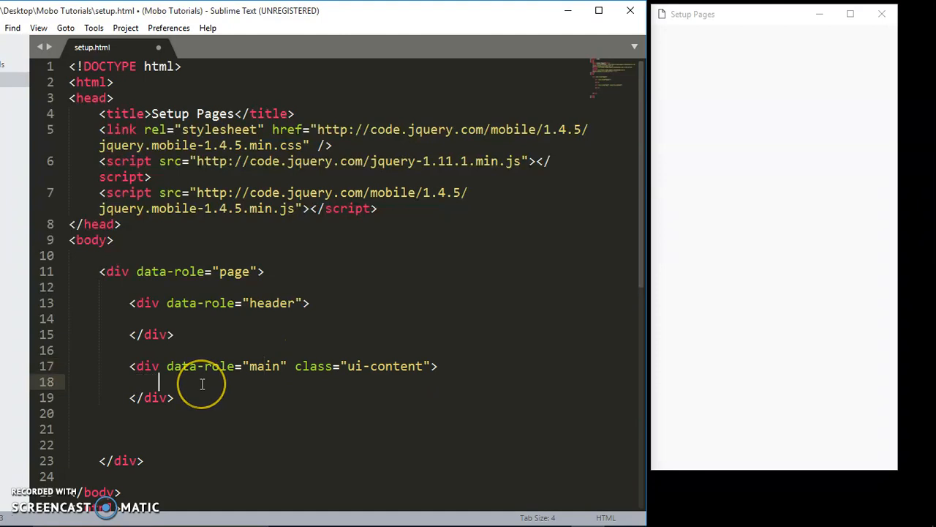
mouse_move(202, 383)
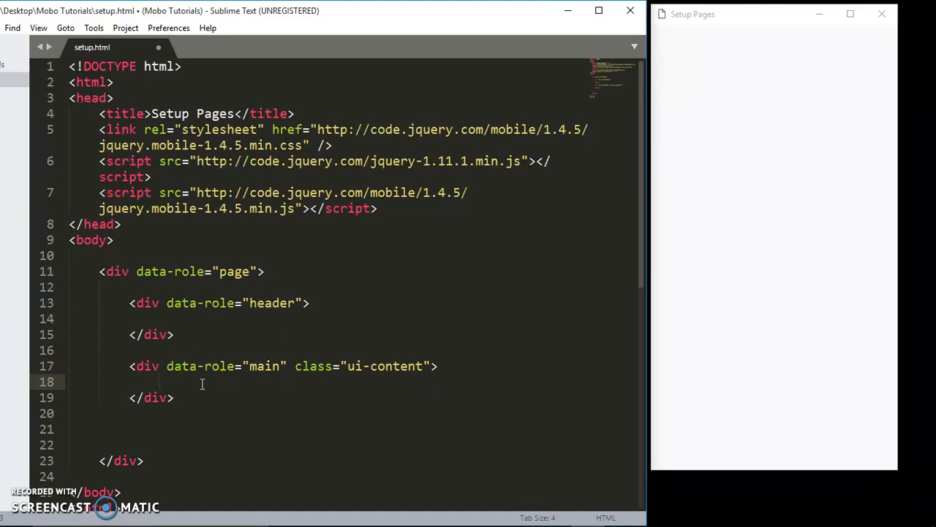
mouse_move(649, 217)
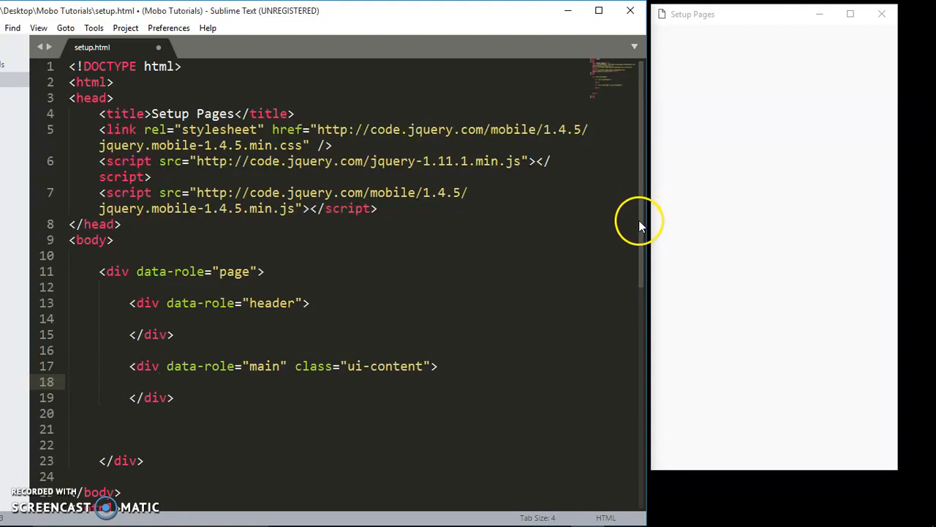
Insert blank lines after the main content div's closing tag.
scroll("down", 3)
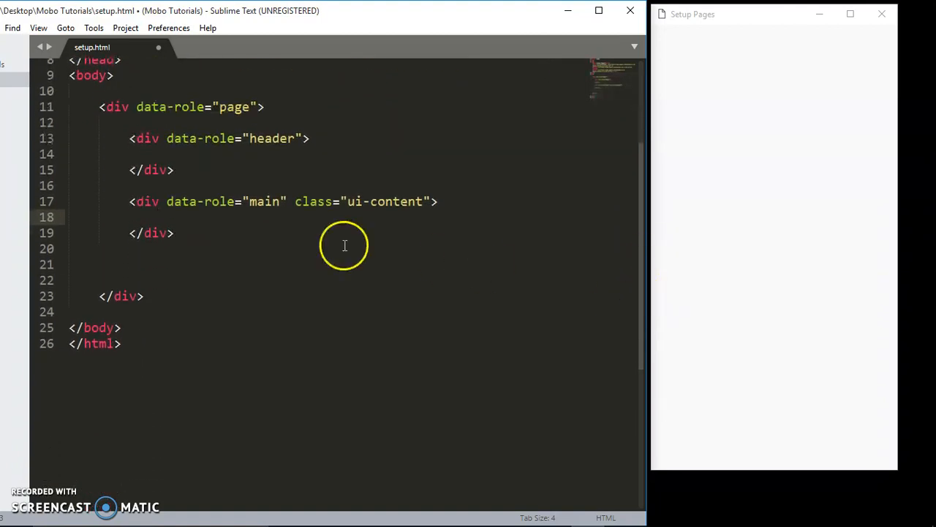
scroll("up", 3)
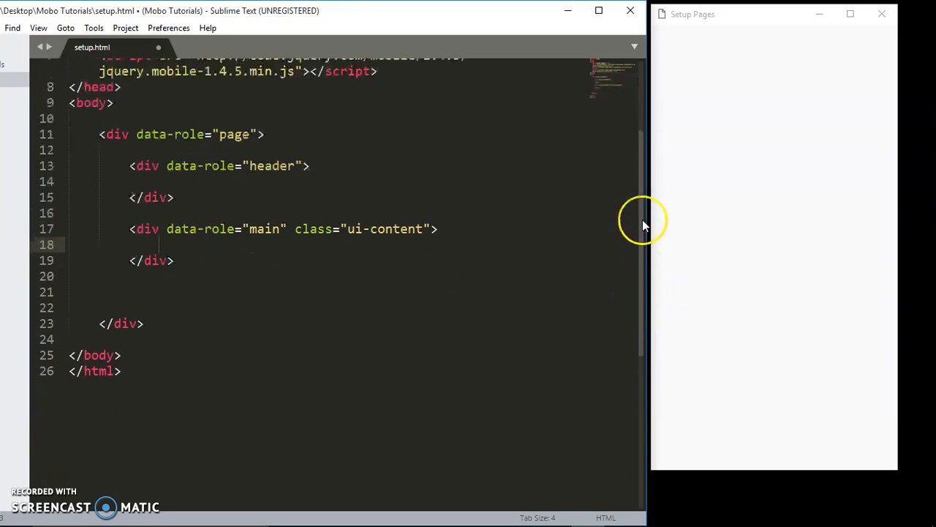
scroll("up", 3)
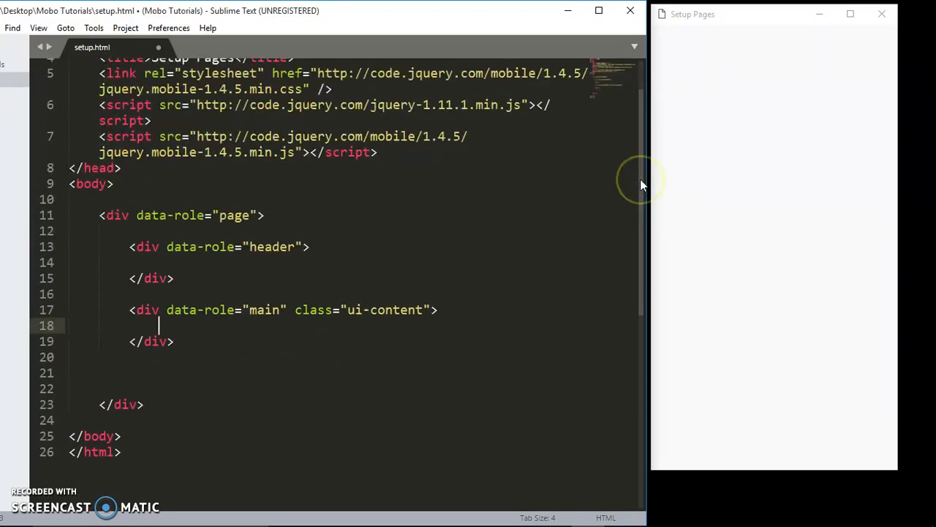
scroll("down", 3)
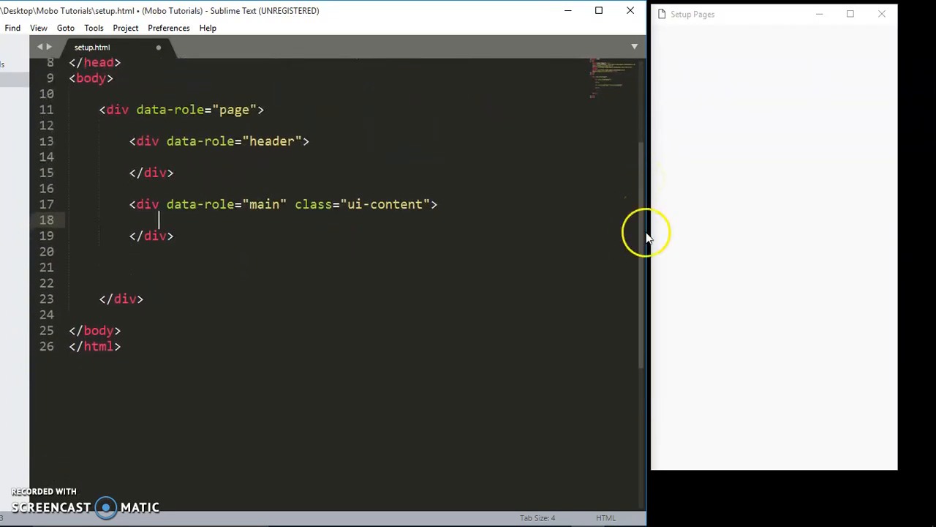
left_click(176, 235)
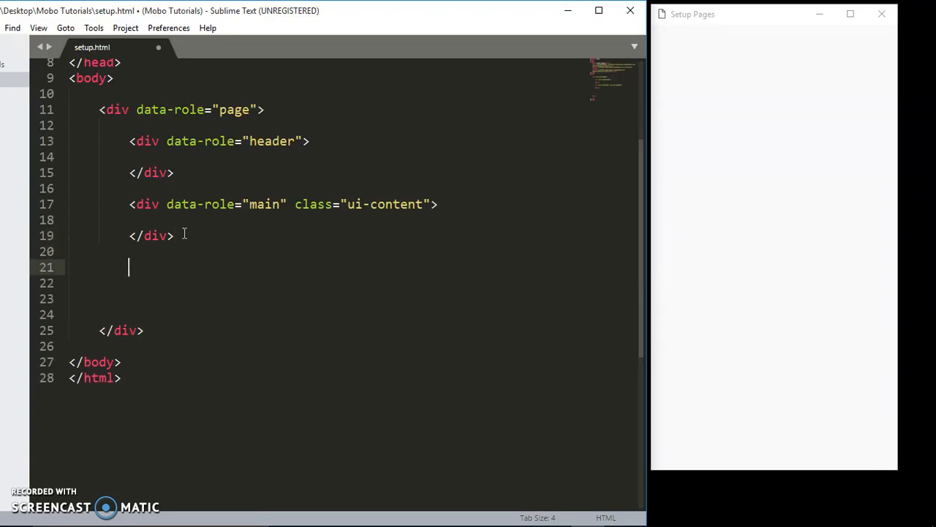
Add a footer div with data-role="footer" below the main section.
type("<div>")
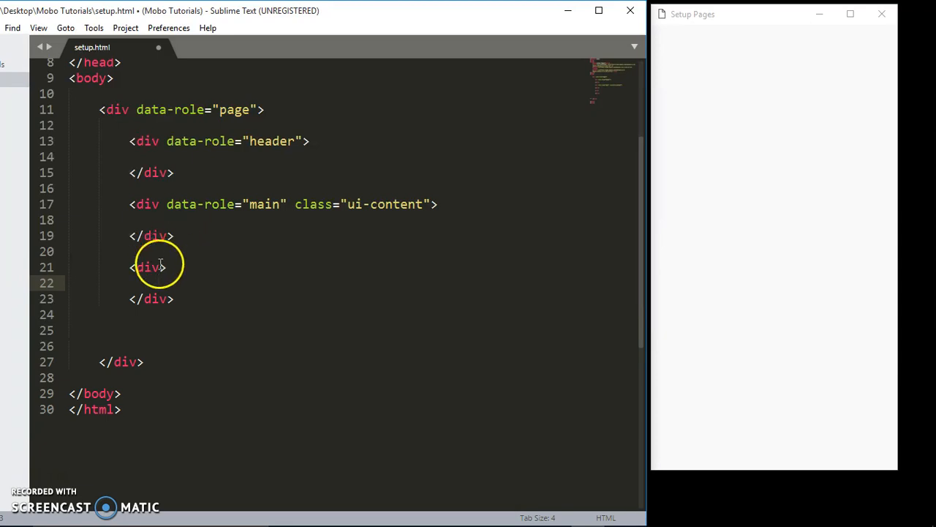
type("data-role=\"foote")
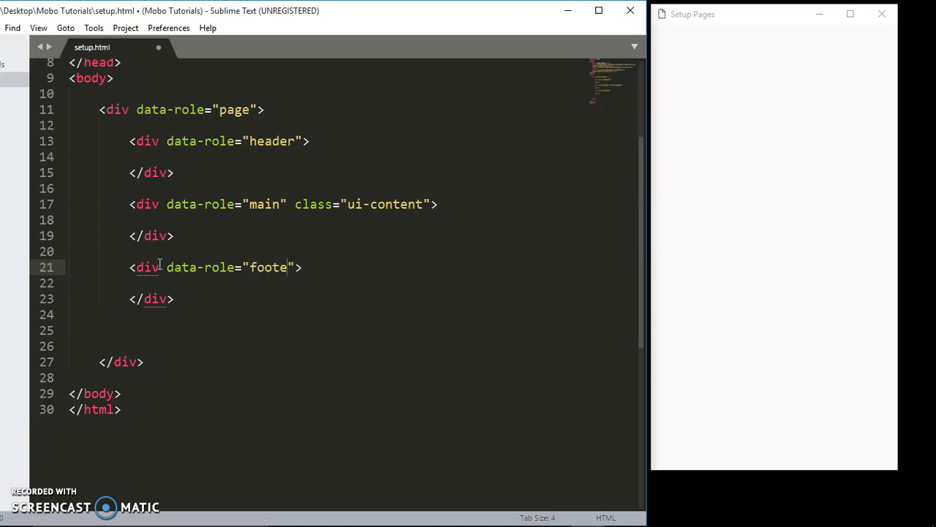
type("r")
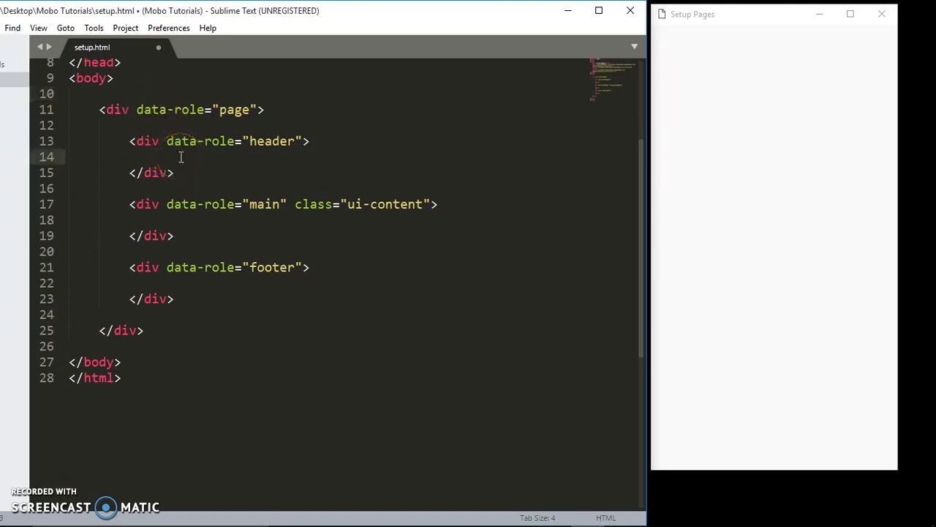
Add <h1>Homepage</h1> in the header and <h4>Welcome to the Homepage</h4> in main.
type("h1>Hompe</h1>")
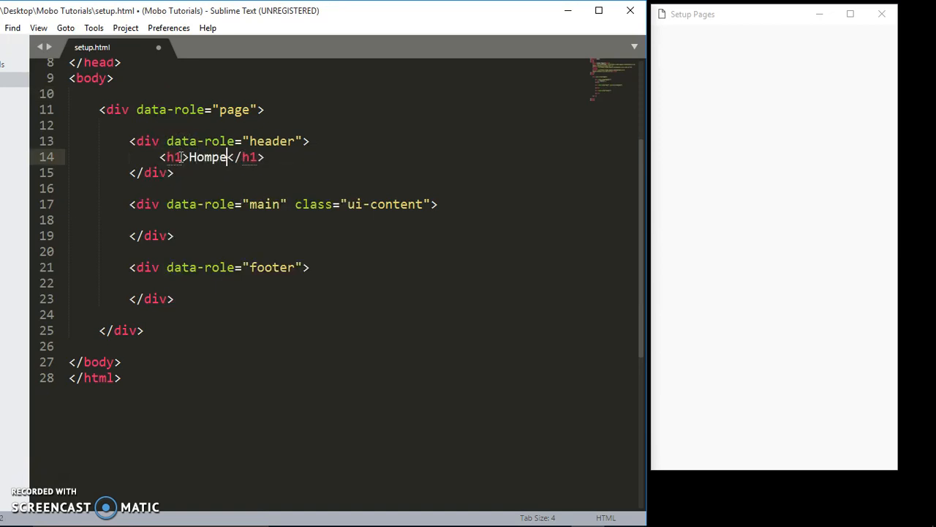
key("Backspace")
type("epag")
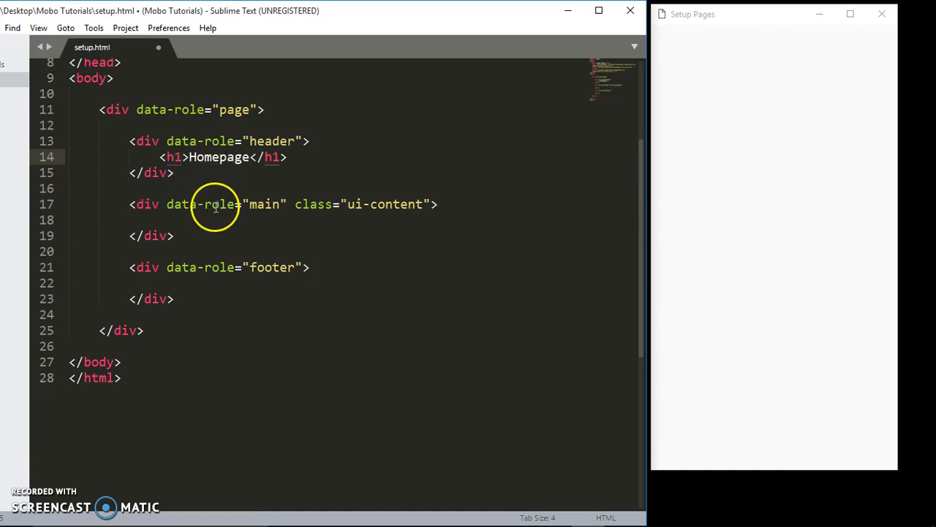
type("<p")
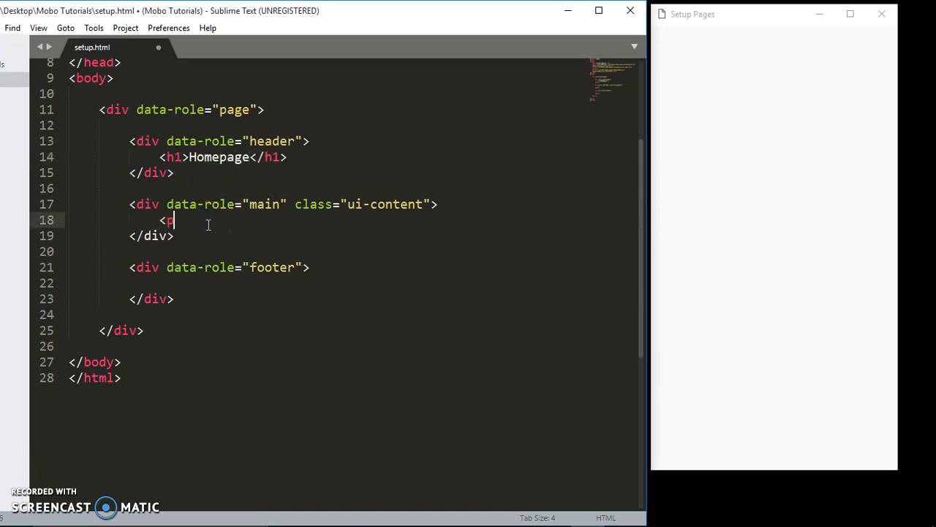
key("Backspace")
type("h4></h4>")
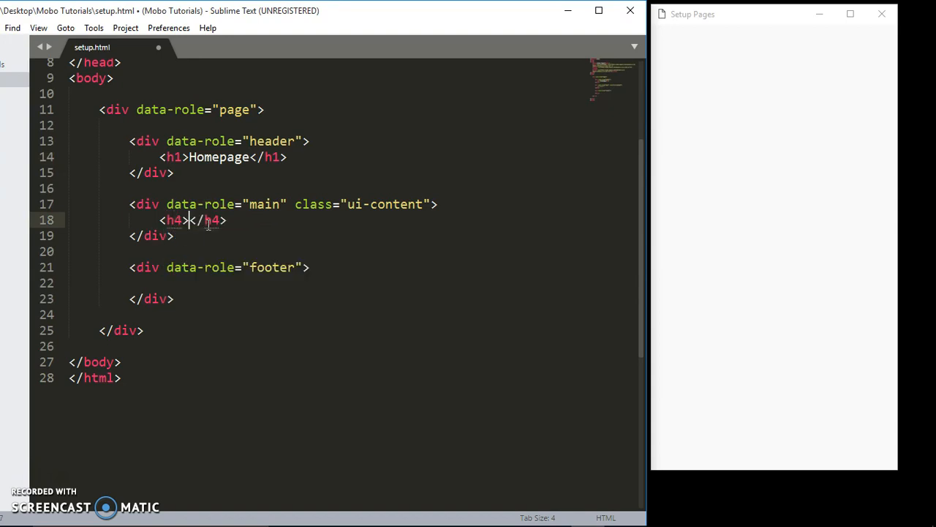
type("WE")
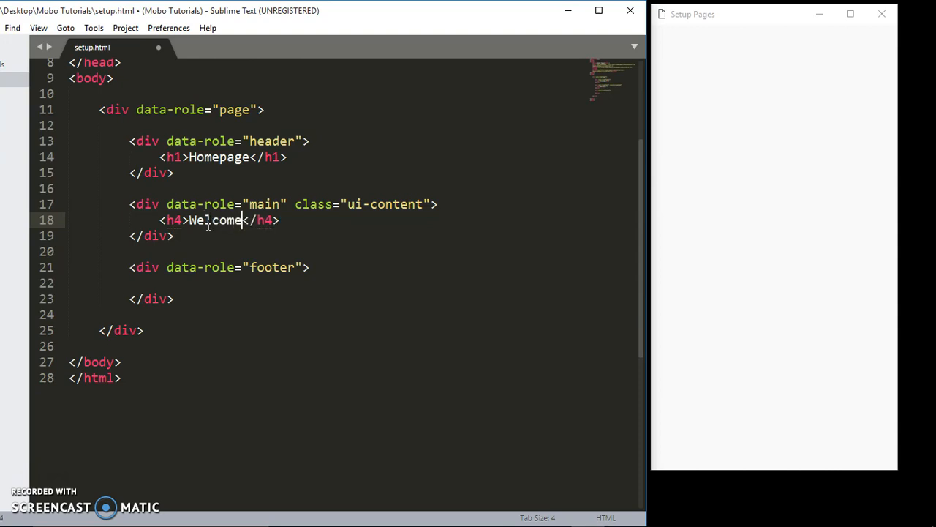
type("to H")
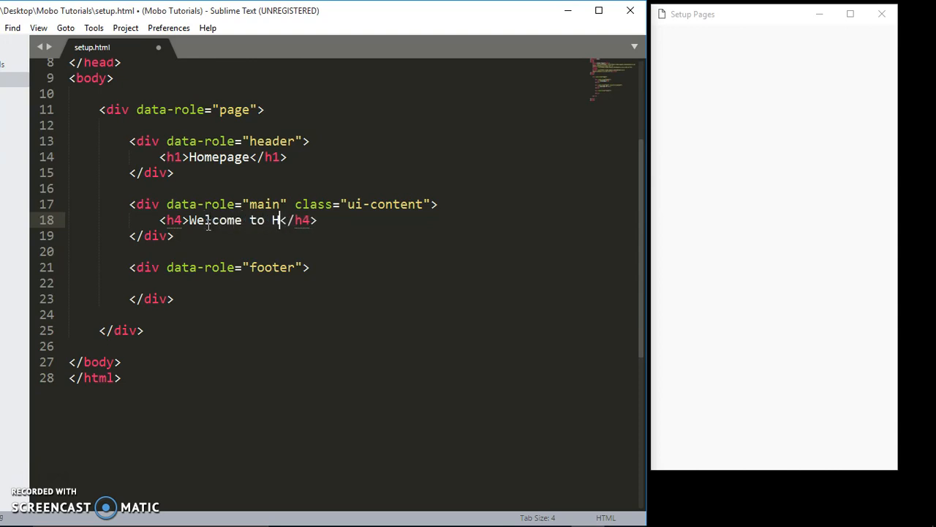
type("ome")
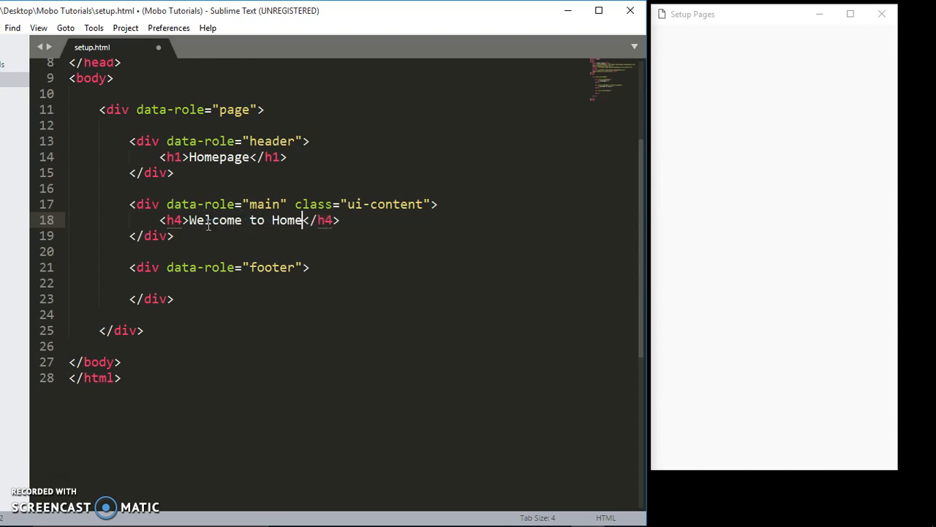
type("page")
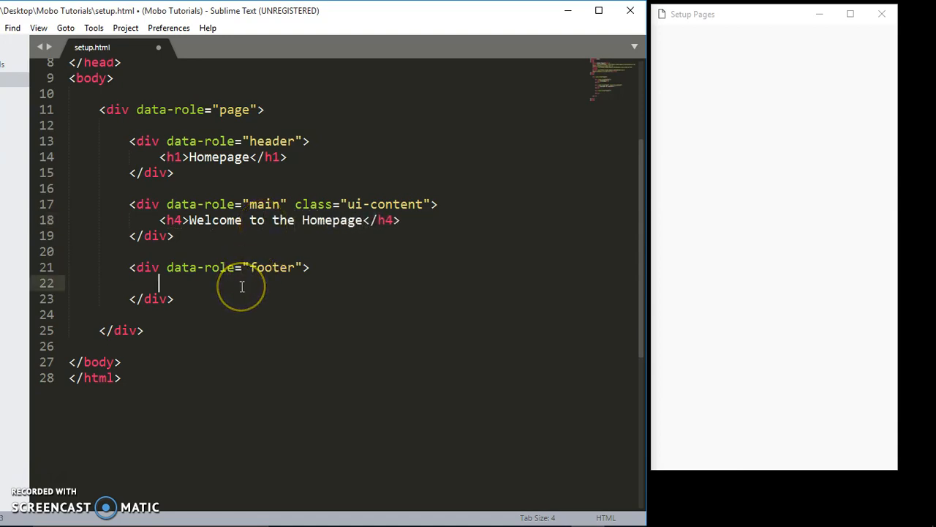
Add <h4>Page footer</h4> inside the footer div.
type("<")
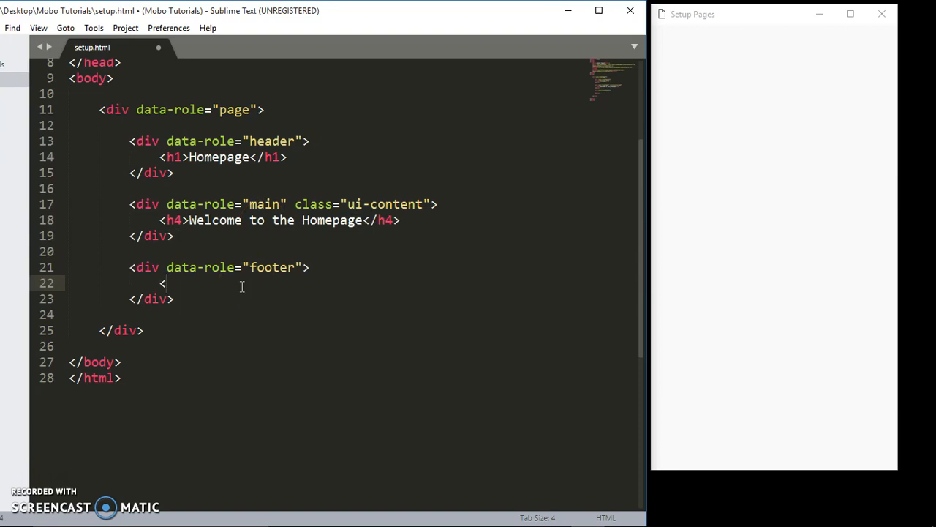
type("h4>Page</h4>")
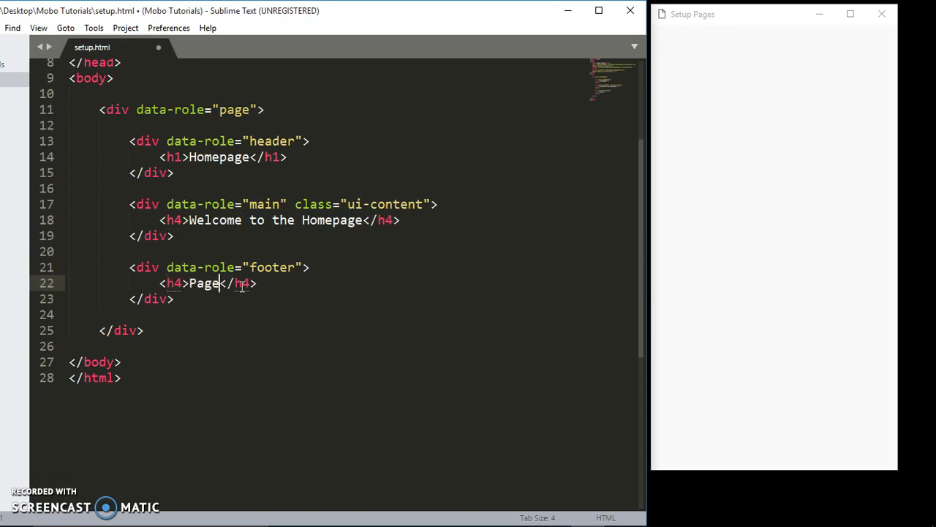
type("footer")
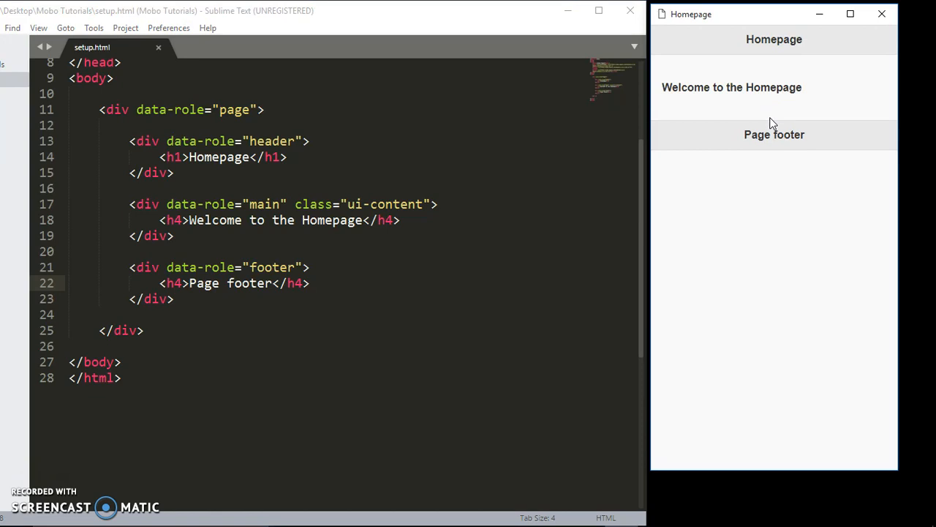
mouse_move(774, 116)
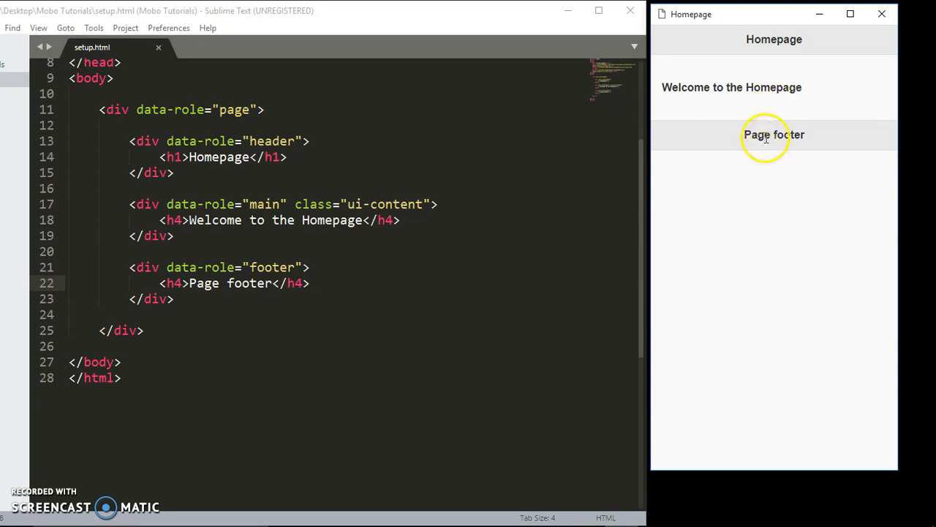
mouse_move(797, 61)
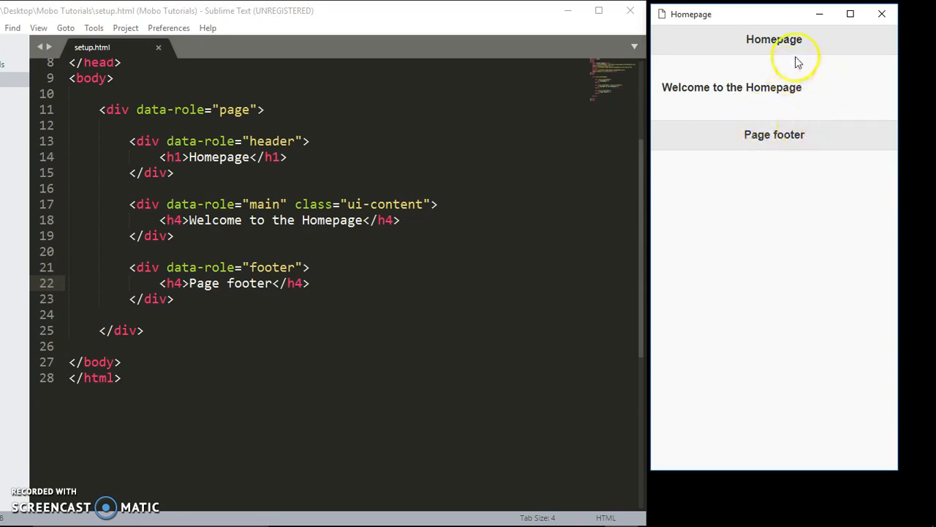
mouse_move(761, 129)
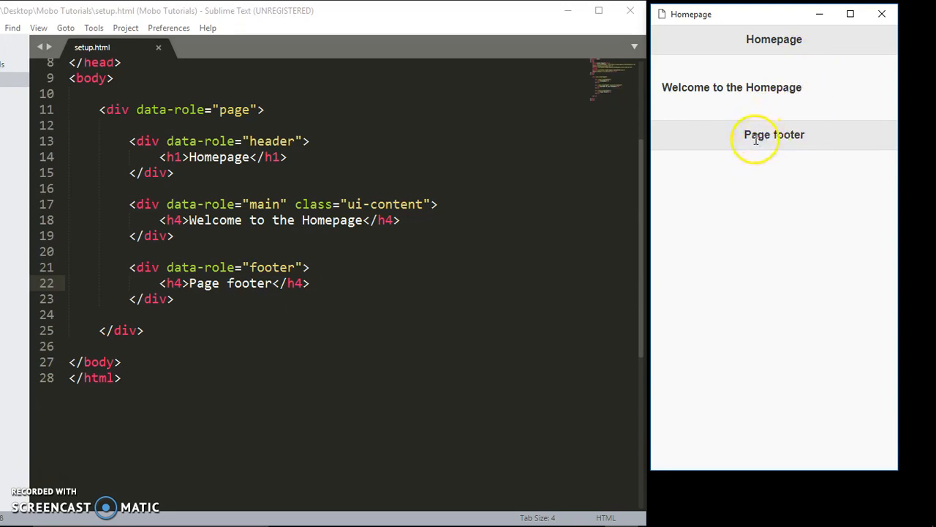
mouse_move(760, 468)
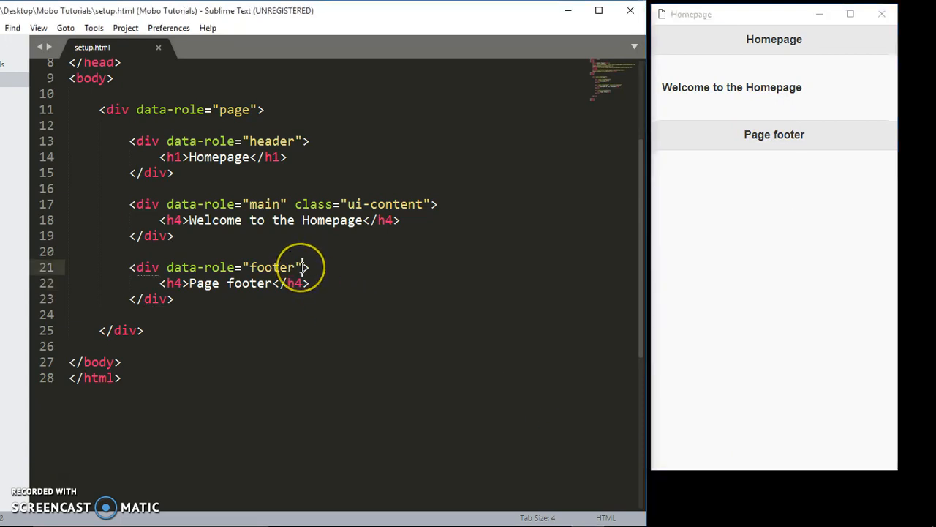
Add data-position="fixed" to the footer div.
type("data-")
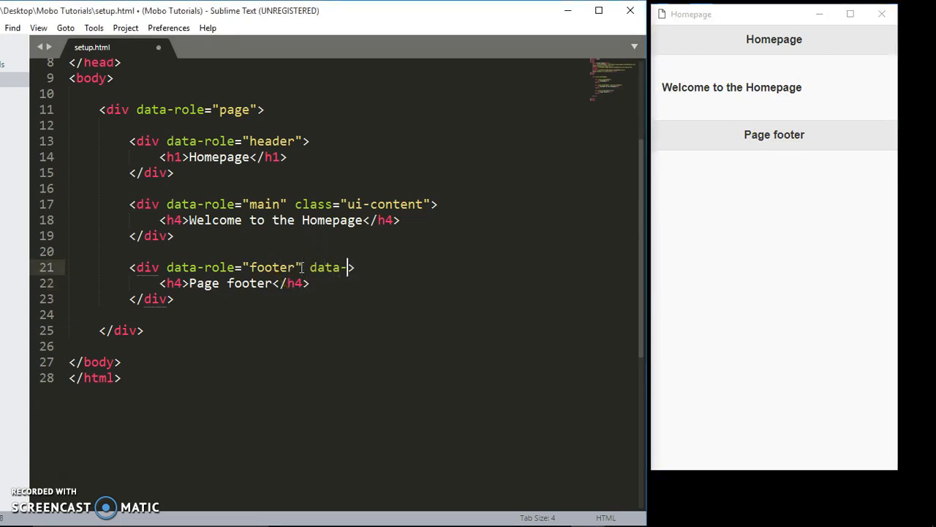
type("postio")
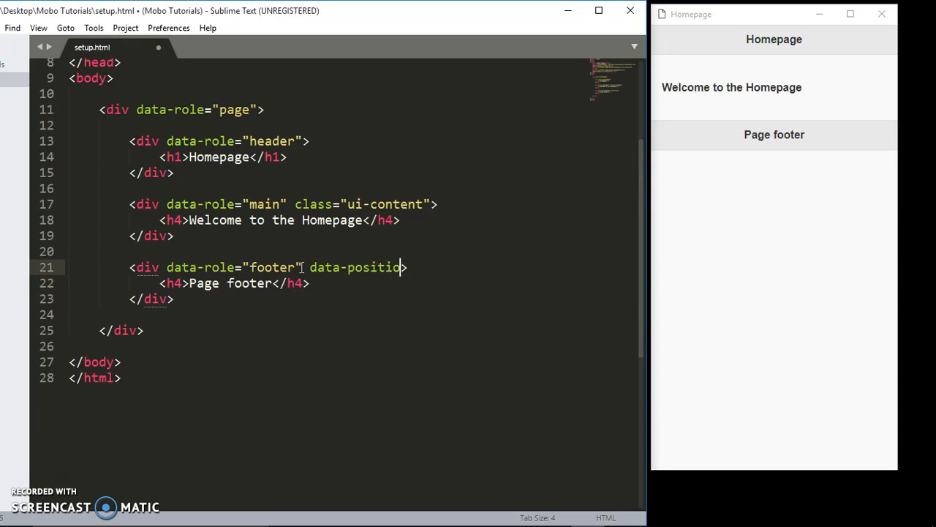
type("fo\"")
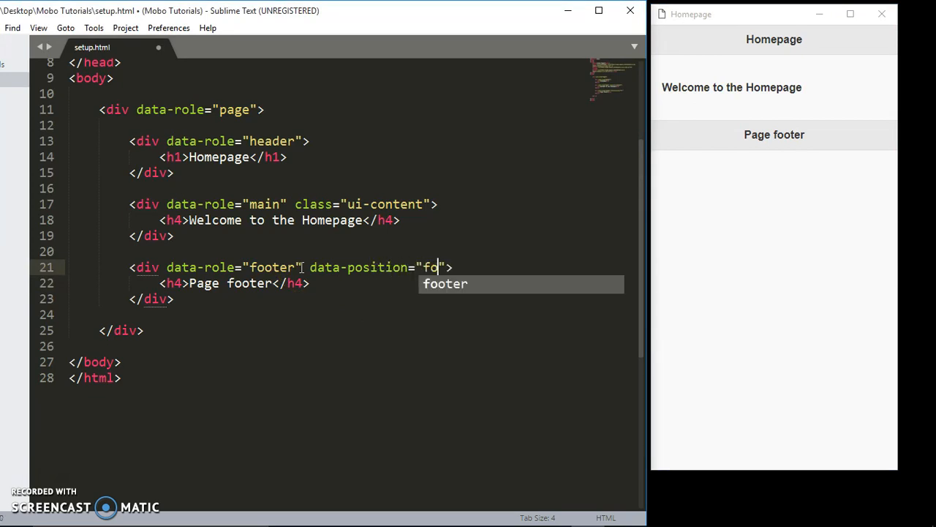
type("ixed")
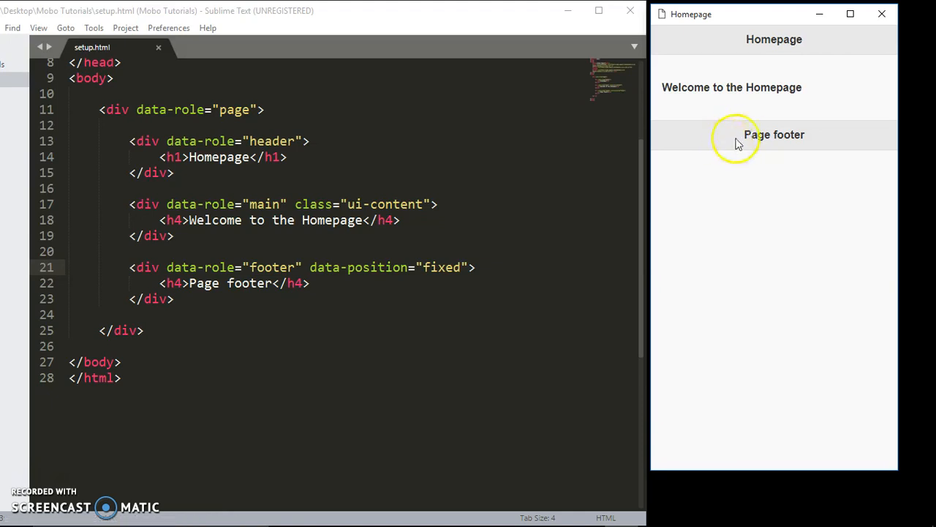
mouse_move(755, 196)
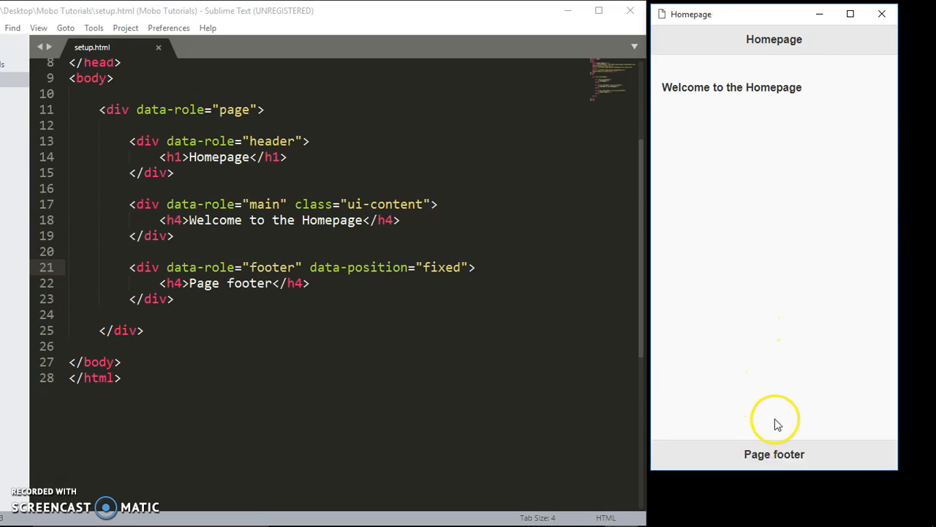
mouse_move(331, 265)
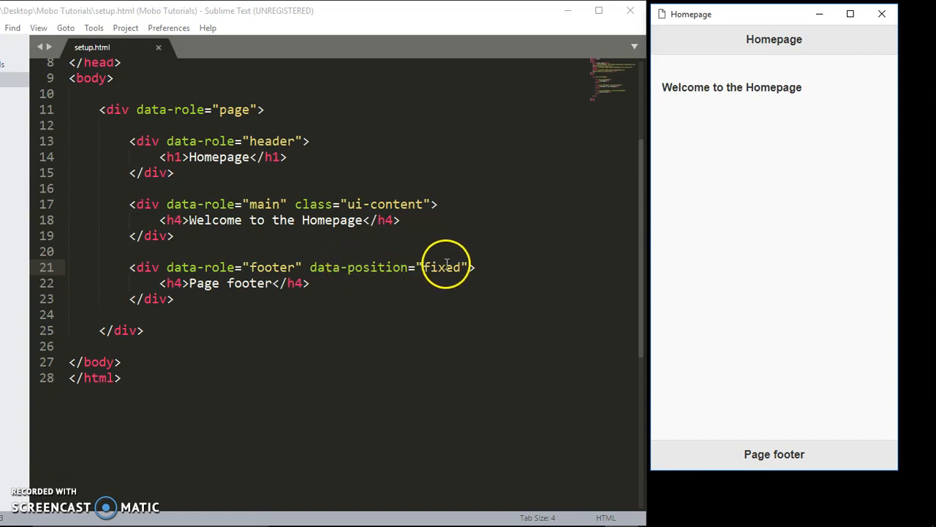
mouse_move(739, 267)
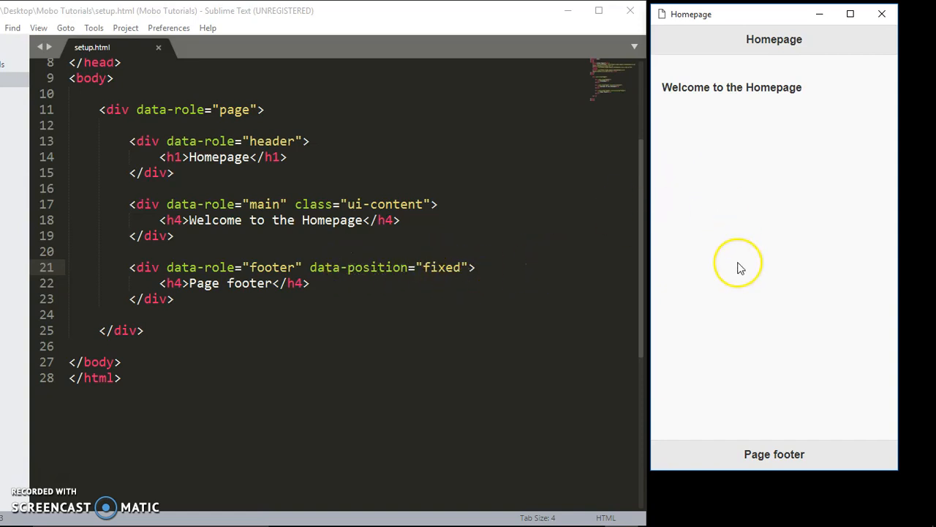
mouse_move(744, 272)
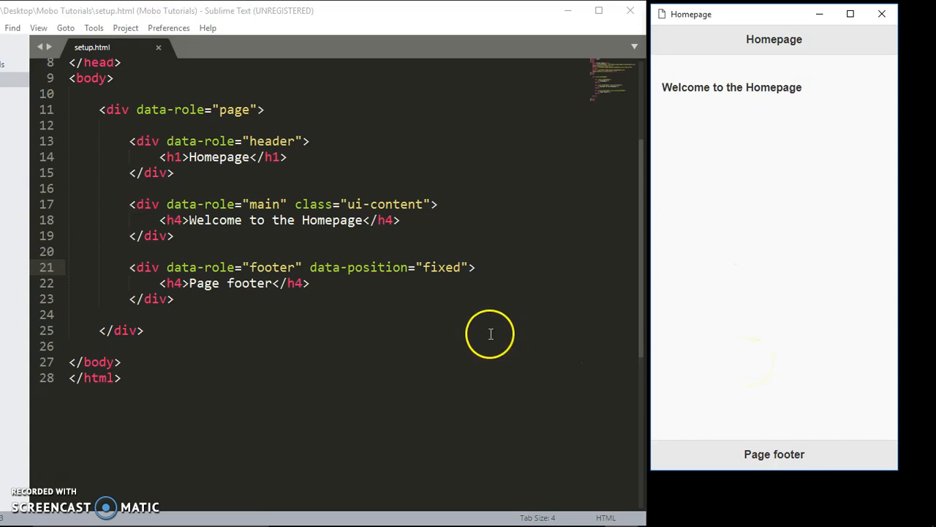
mouse_move(758, 278)
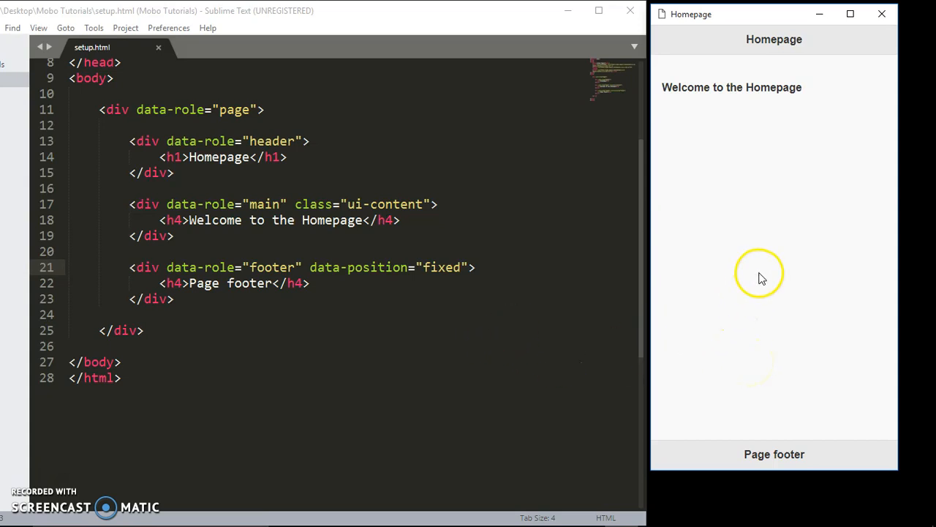
mouse_move(760, 280)
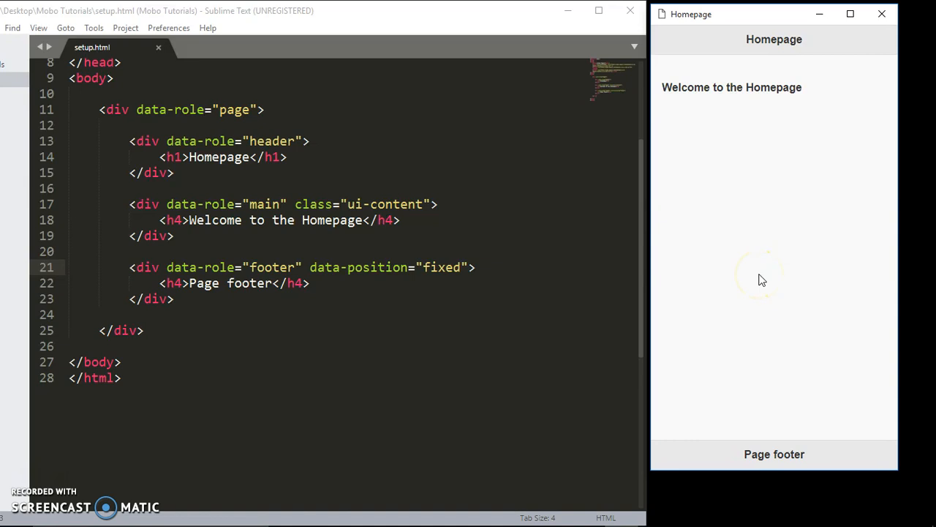
mouse_move(782, 223)
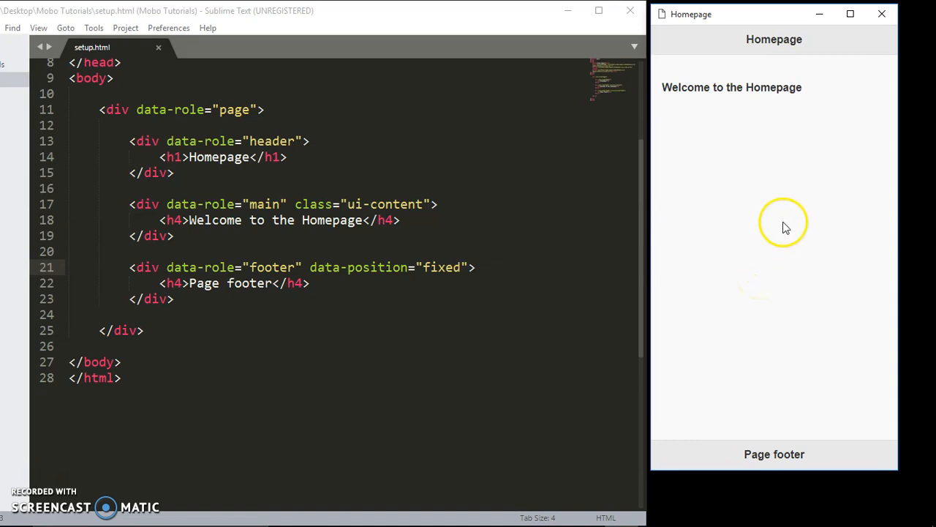
mouse_move(708, 129)
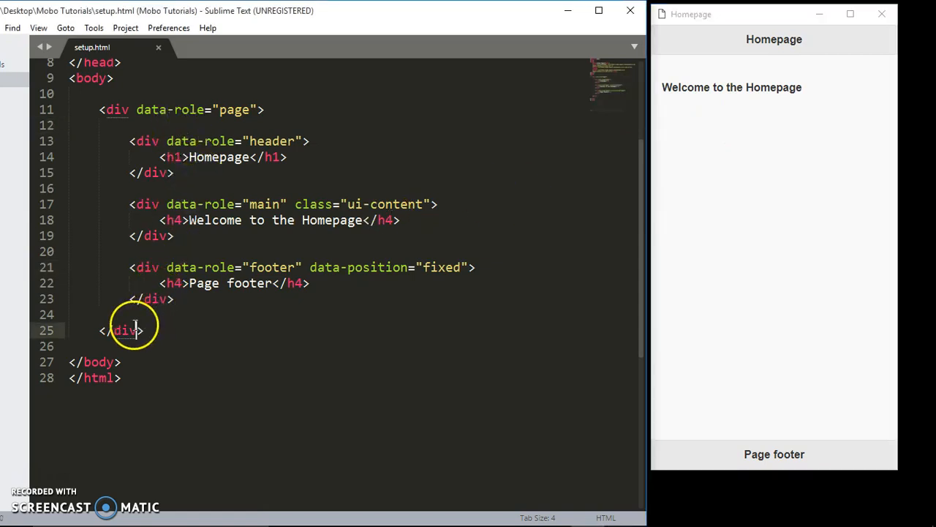
mouse_move(154, 329)
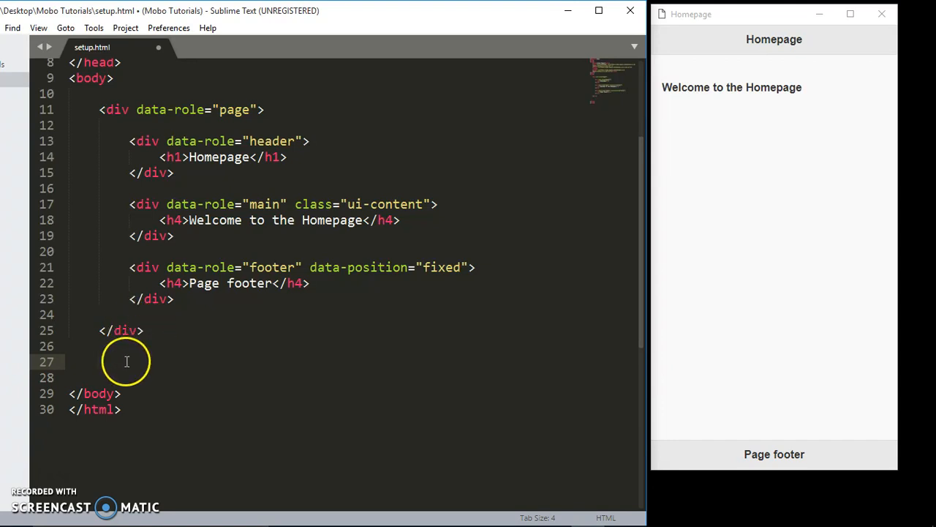
Copy the Homepage page block and paste it on the empty line below.
left_click(145, 331)
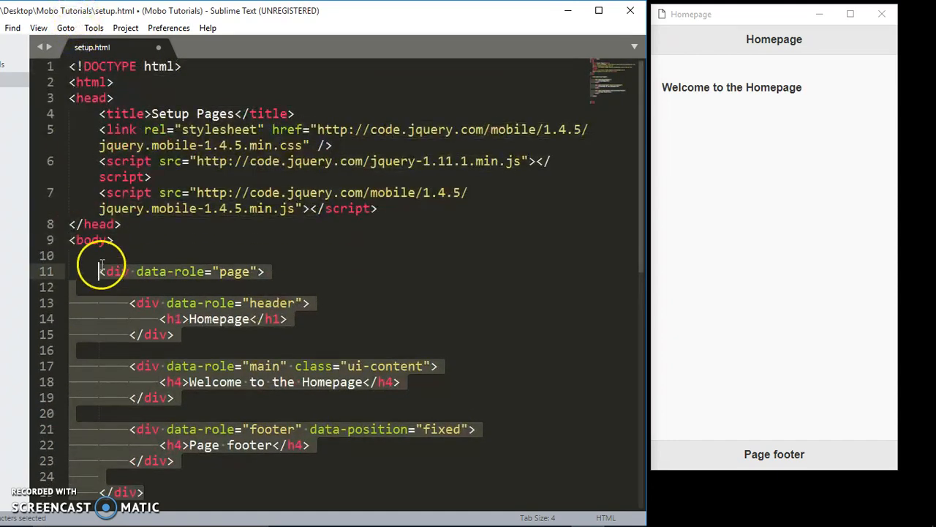
key("ctrl+c")
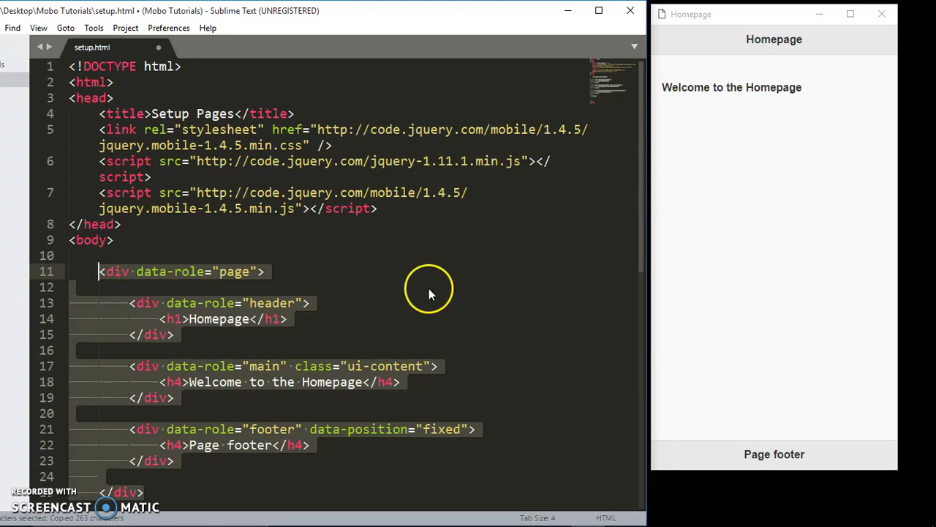
scroll("down", 3)
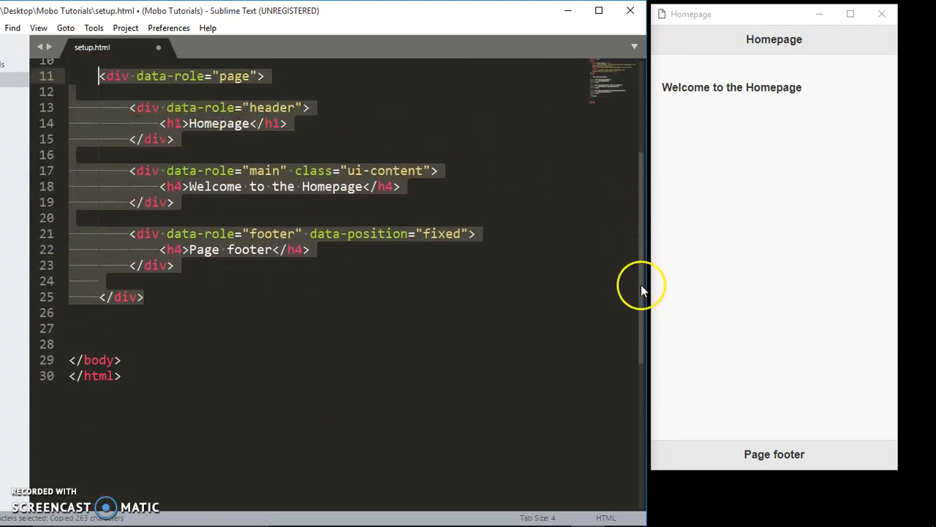
left_click(144, 296)
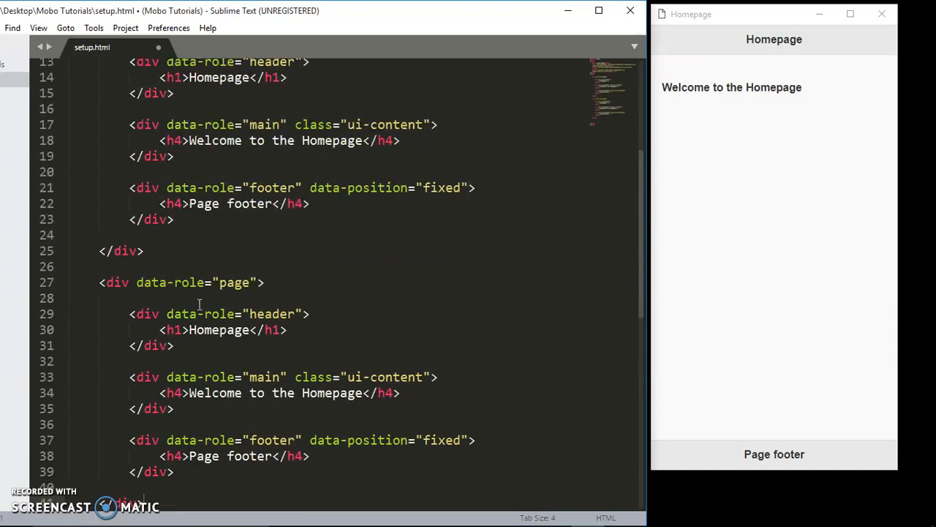
scroll("down", 3)
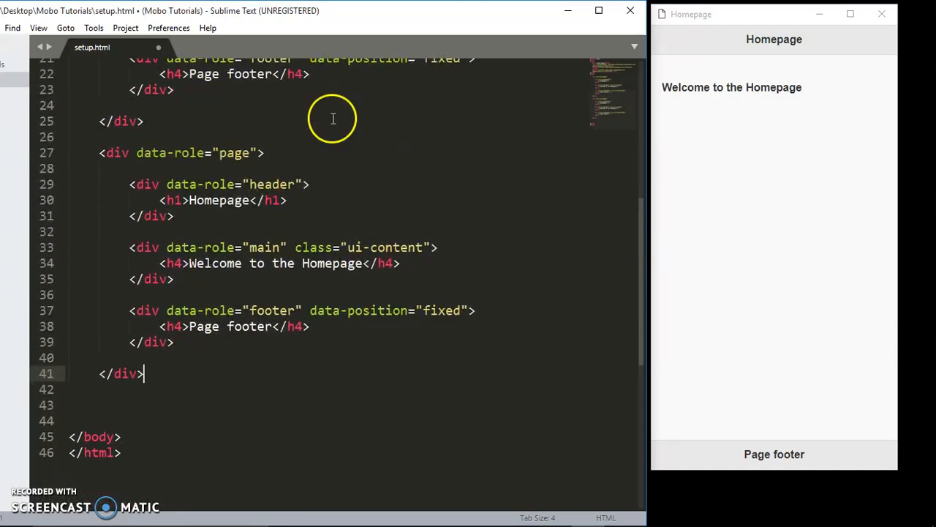
Retitle the copy's header About and its heading Welcome to the About page.
double_click(218, 199)
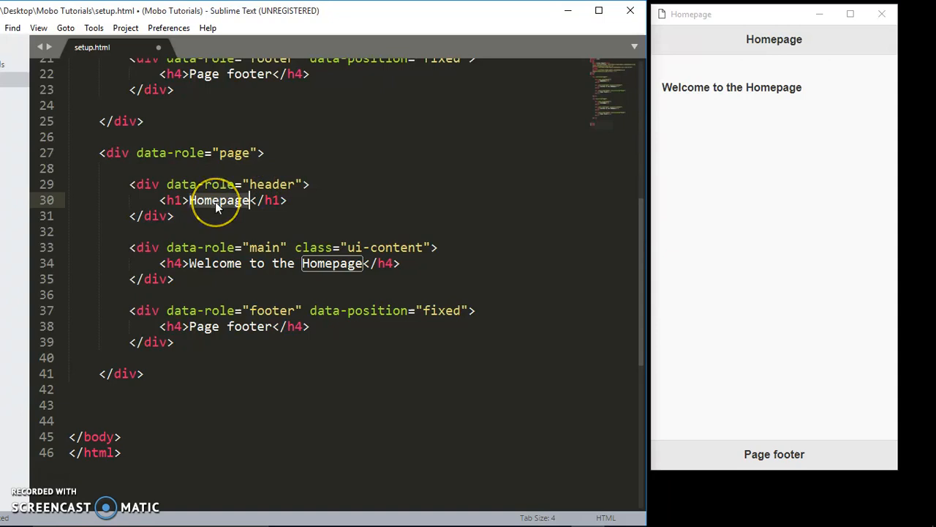
type("A")
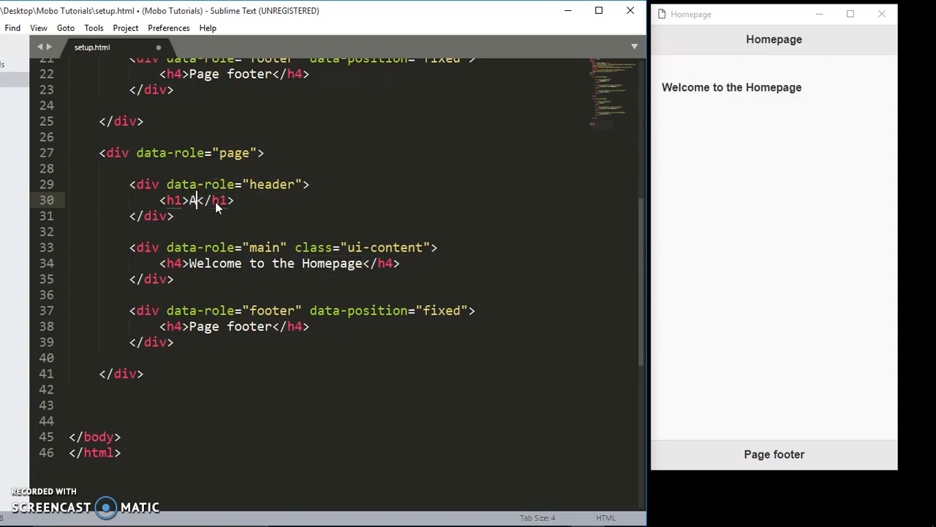
type("bout")
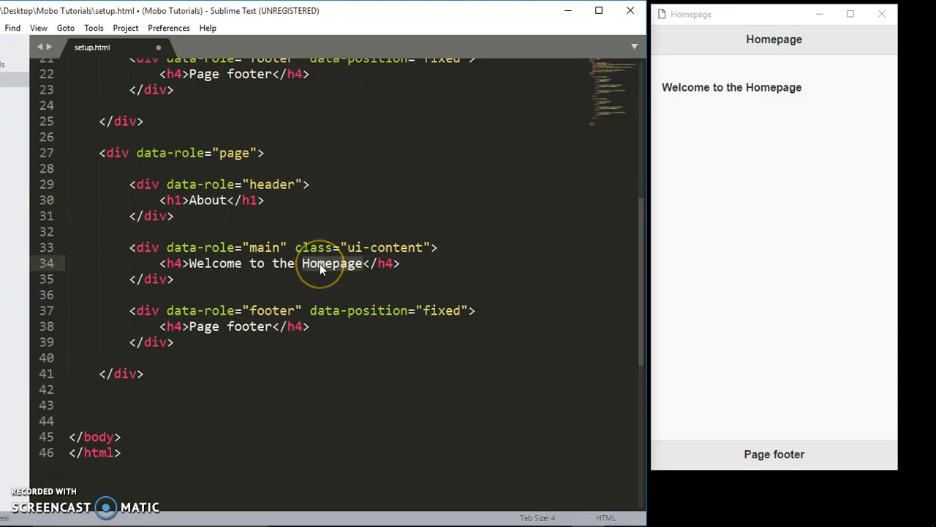
type("About")
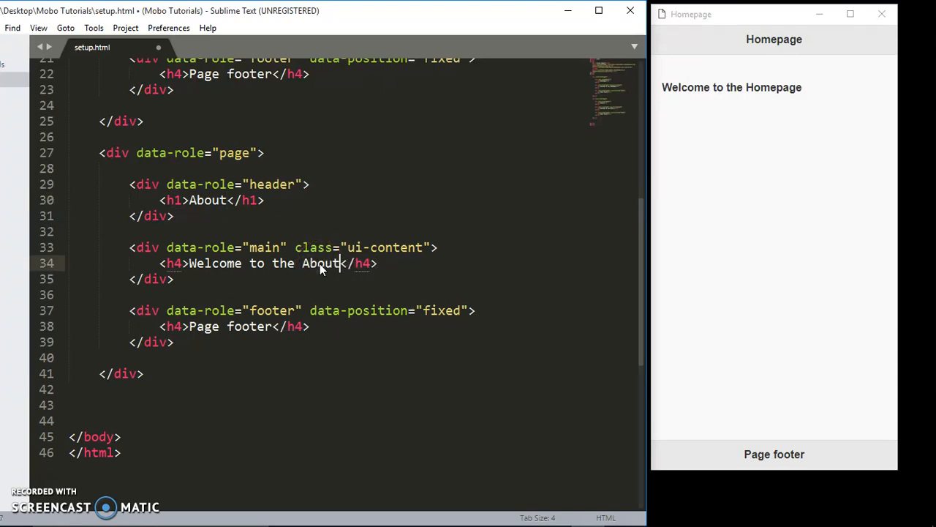
type("seco")
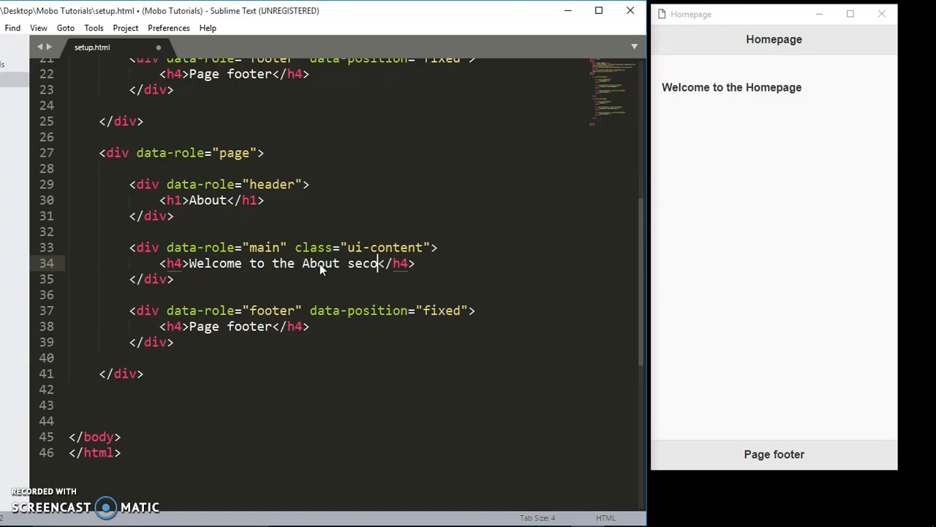
key("BackSpace")
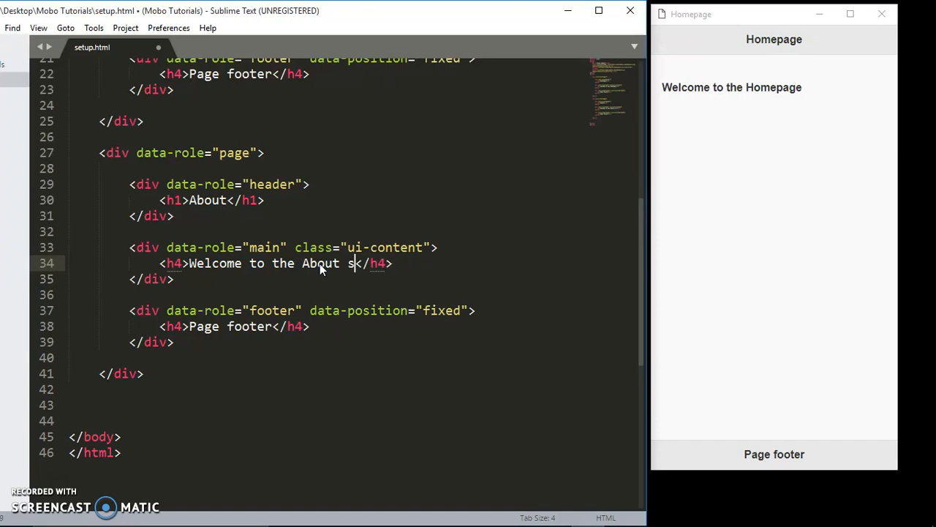
type("page")
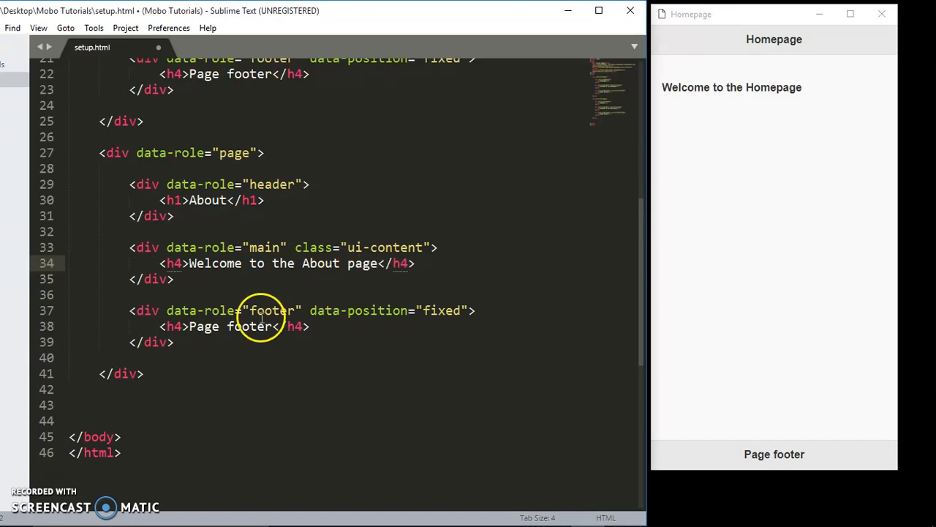
mouse_move(252, 328)
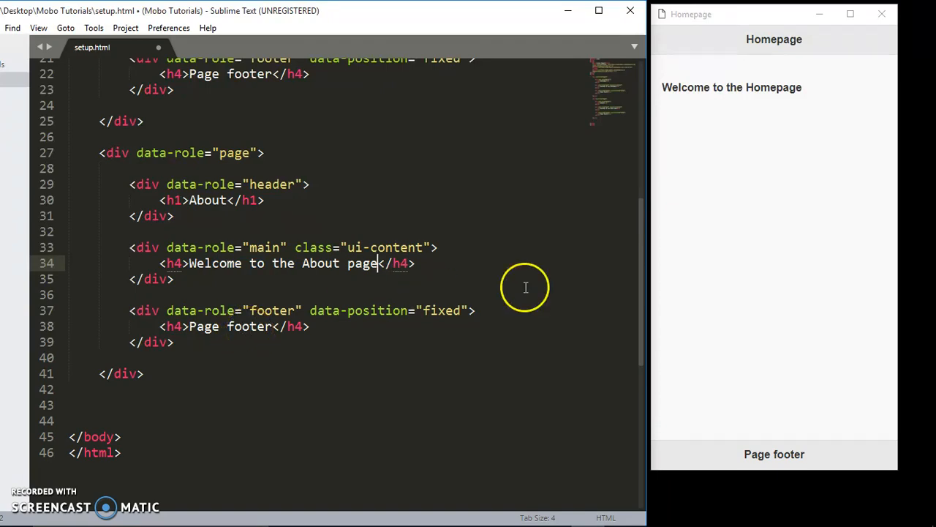
Save the file and give the About page div id="about".
key("ctrl+s")
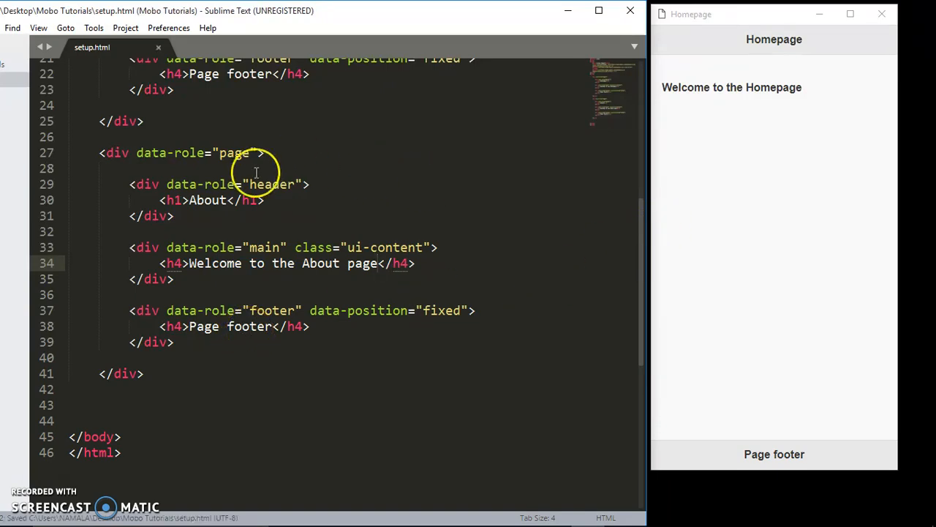
type("id=\"")
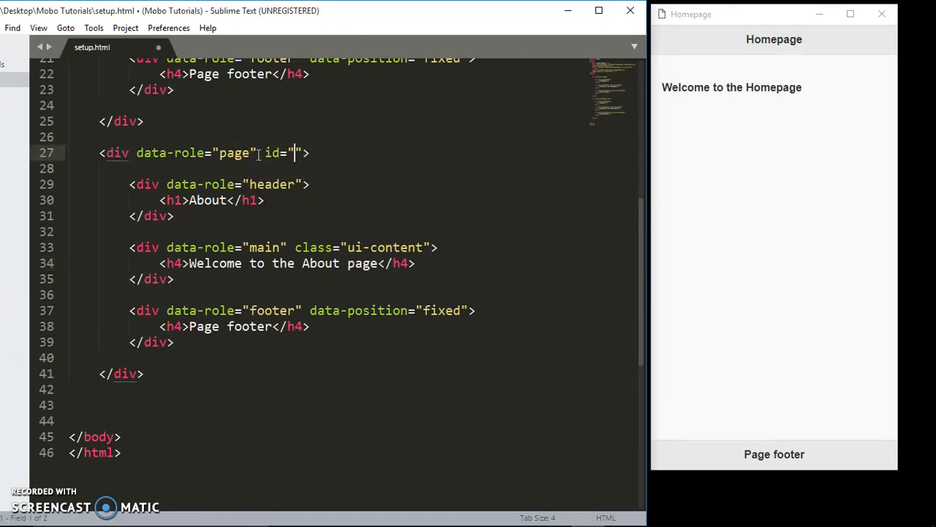
type("about")
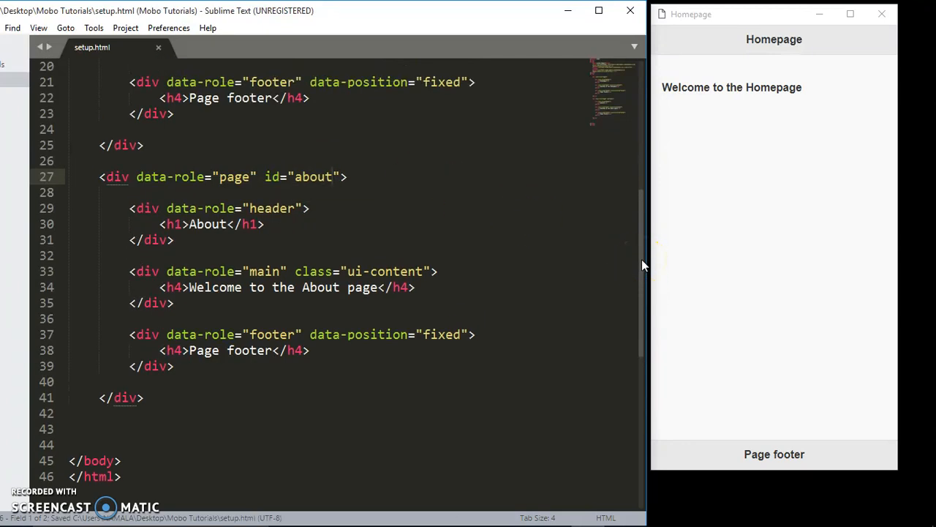
Add an <!--About page --> comment on a new line above the About page div.
left_click(149, 160)
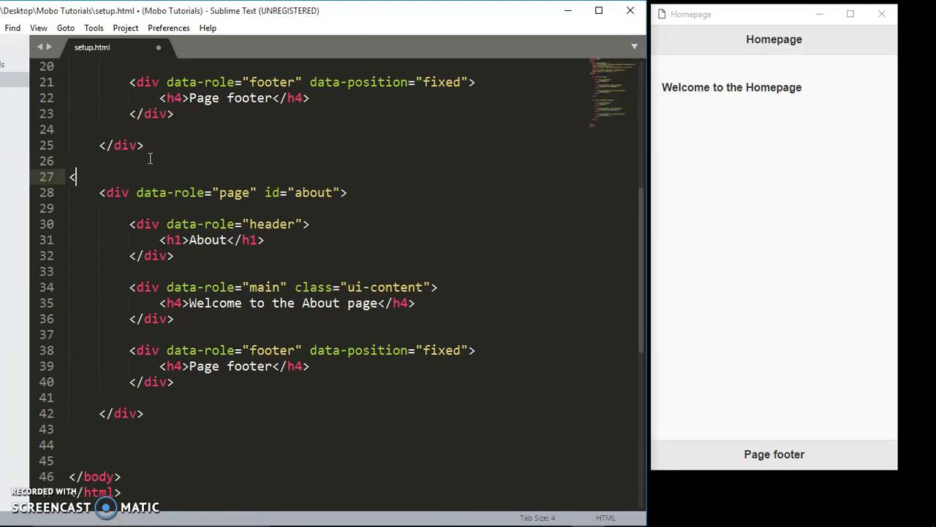
type("<!--Ab")
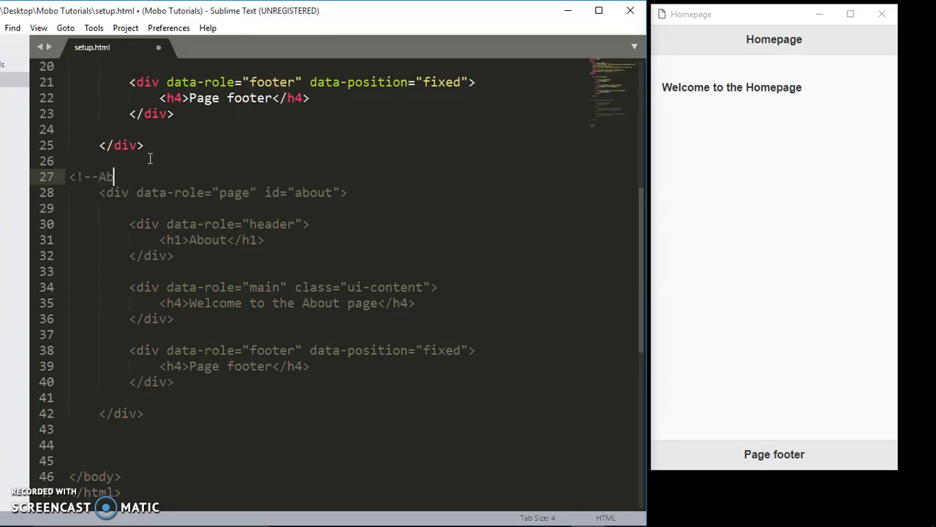
type("out")
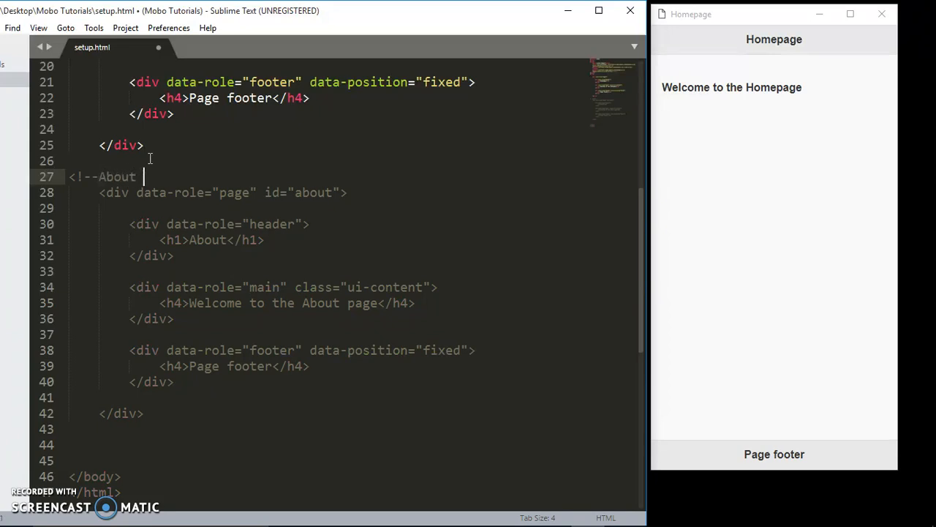
type("page -->")
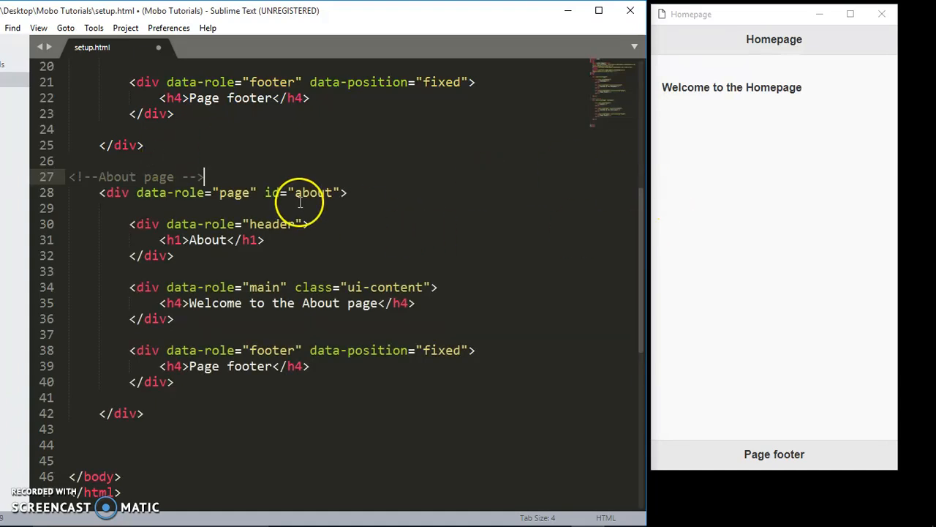
scroll("up", 3)
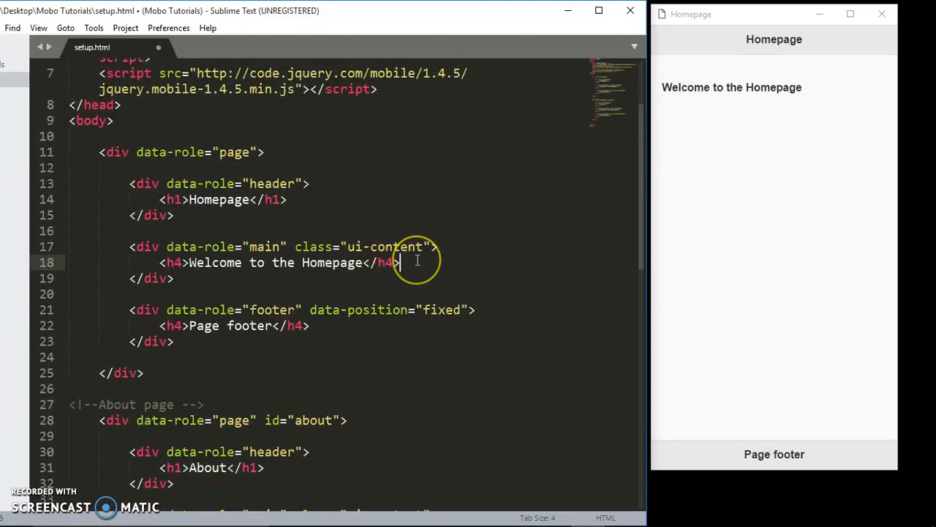
Add <a href="#about">second</a> under the Homepage welcome heading and save.
type("<a href=\"#a\">")
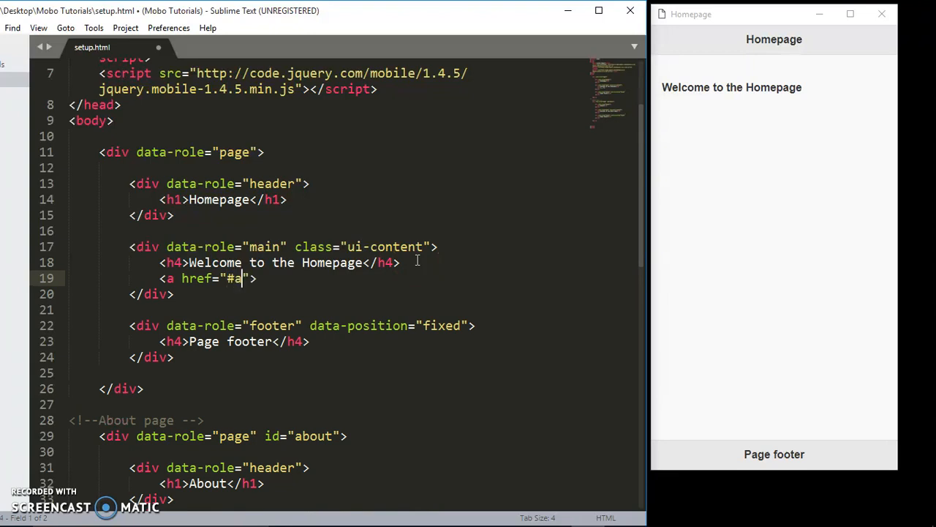
type("bout")
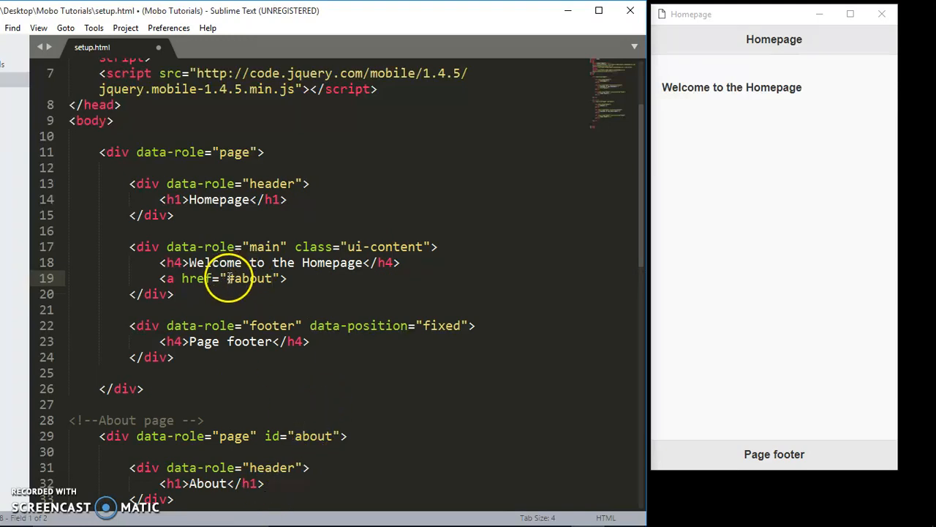
left_click(288, 278)
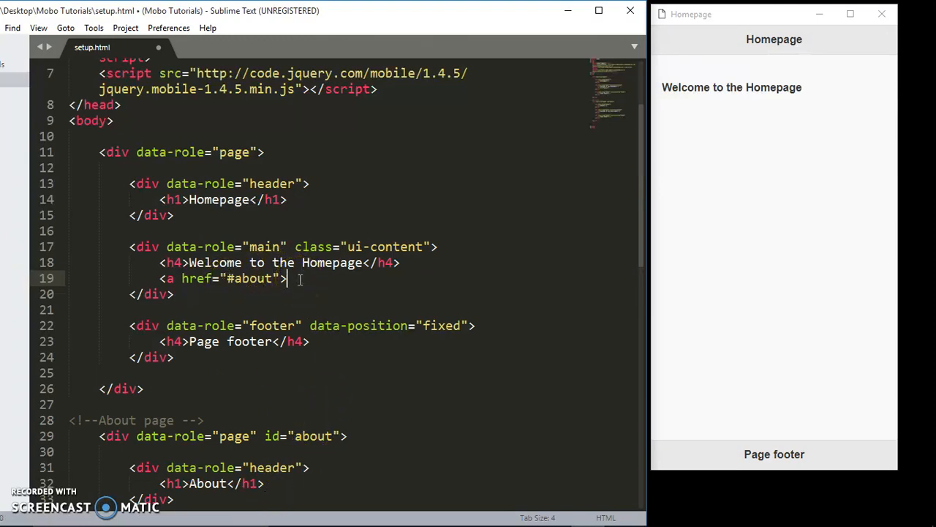
type("se</a>")
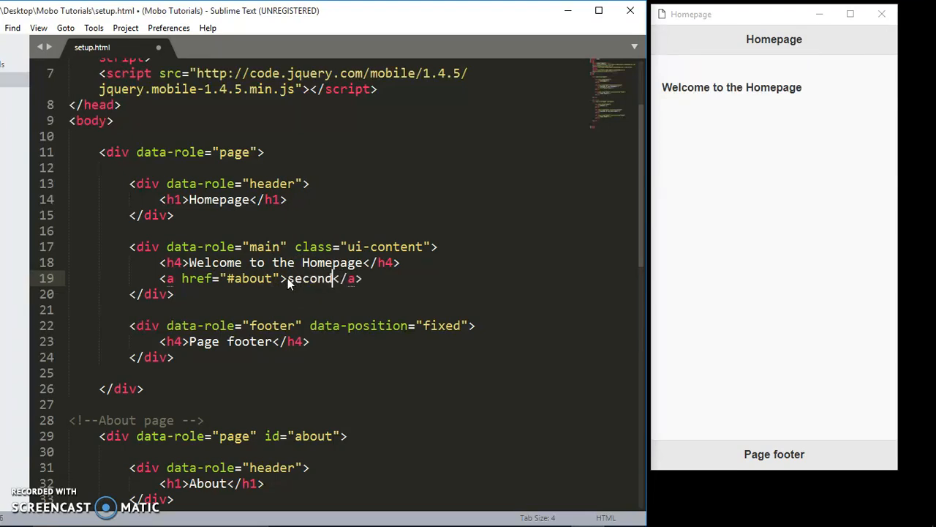
mouse_move(685, 233)
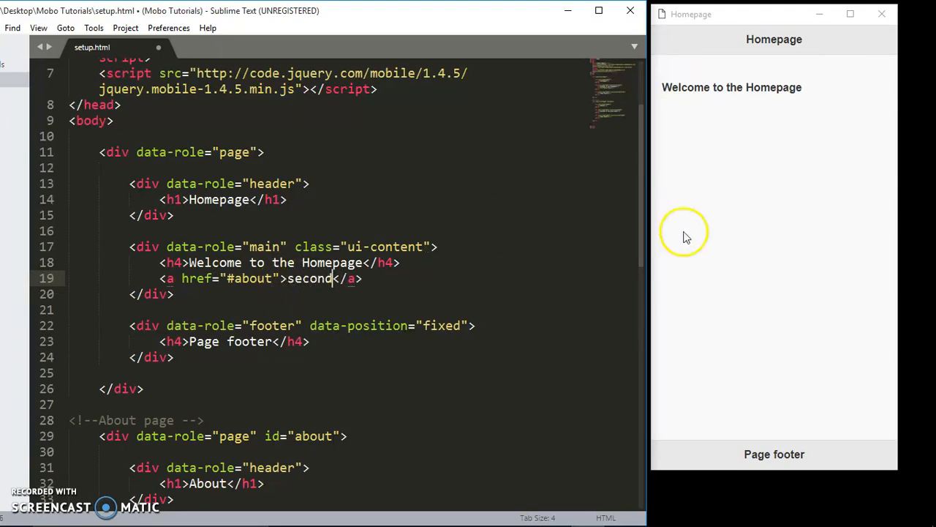
key("ctrl+s")
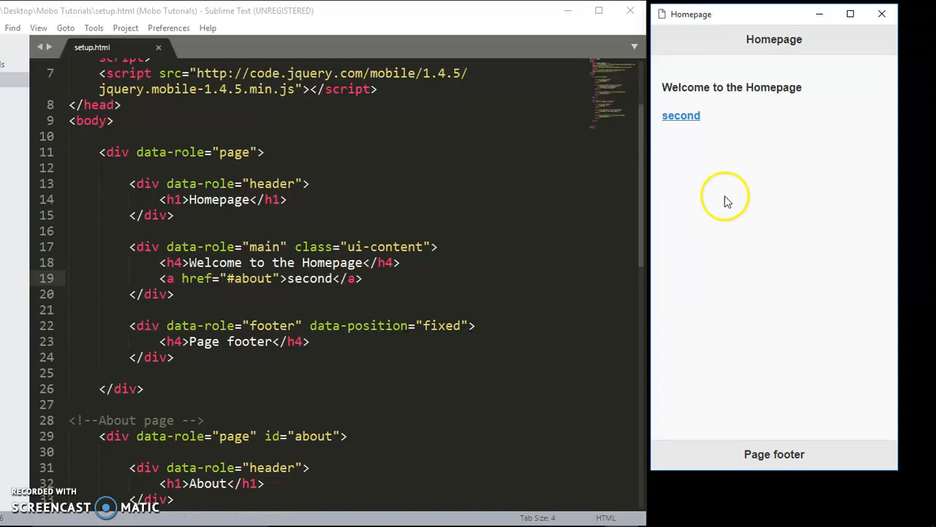
mouse_move(682, 115)
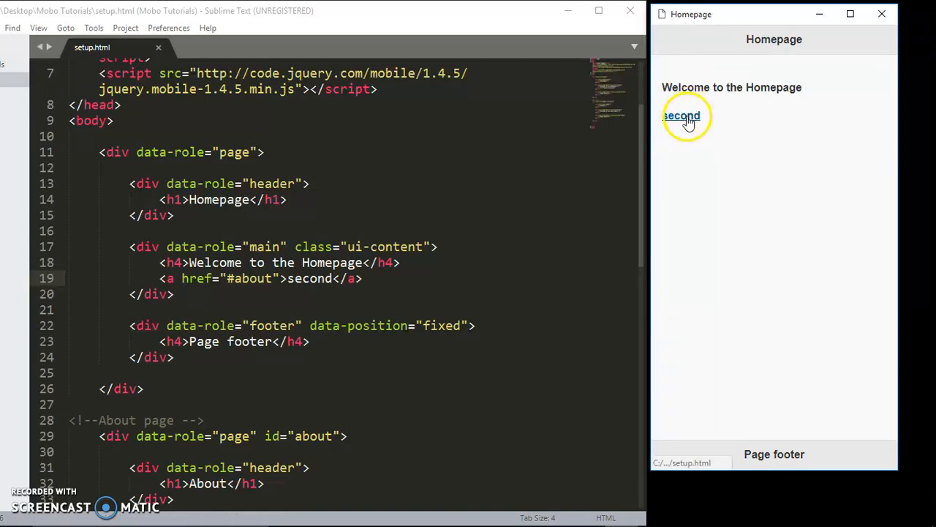
Follow the second link in the emulator to reach the About page.
left_click(680, 116)
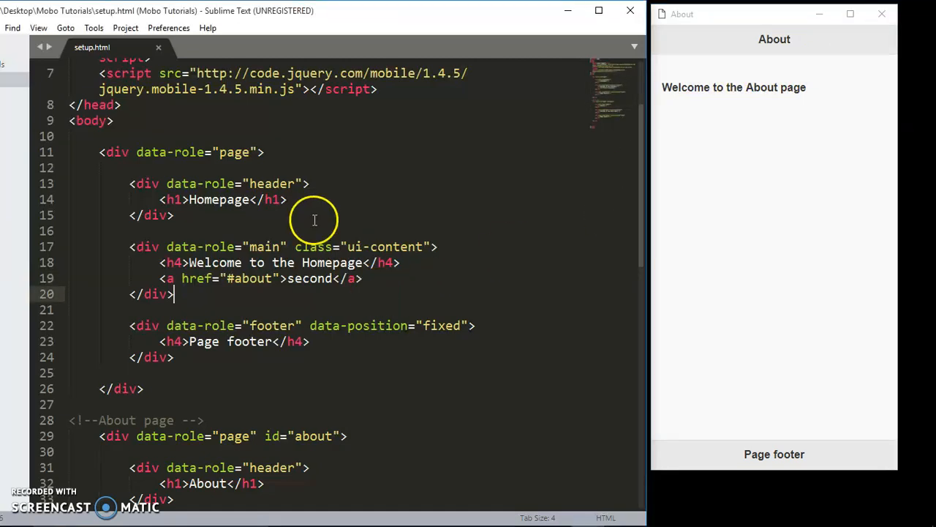
scroll("down", 3)
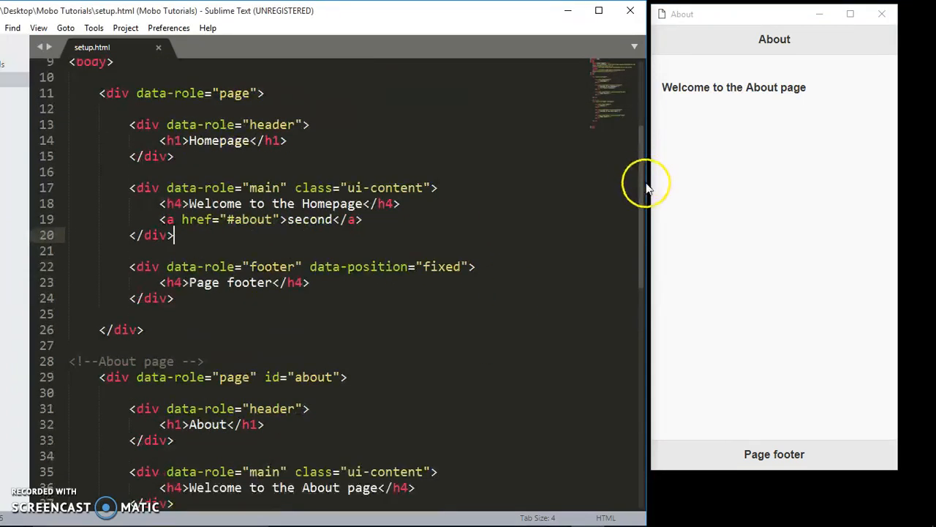
scroll("down", 3)
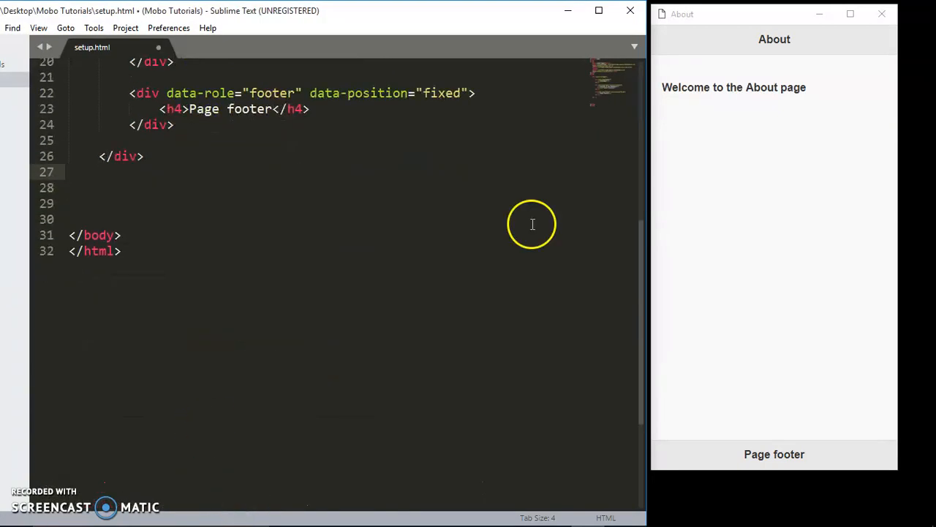
Scroll back to the Homepage block and place the caret inside its markup.
scroll("up", 3)
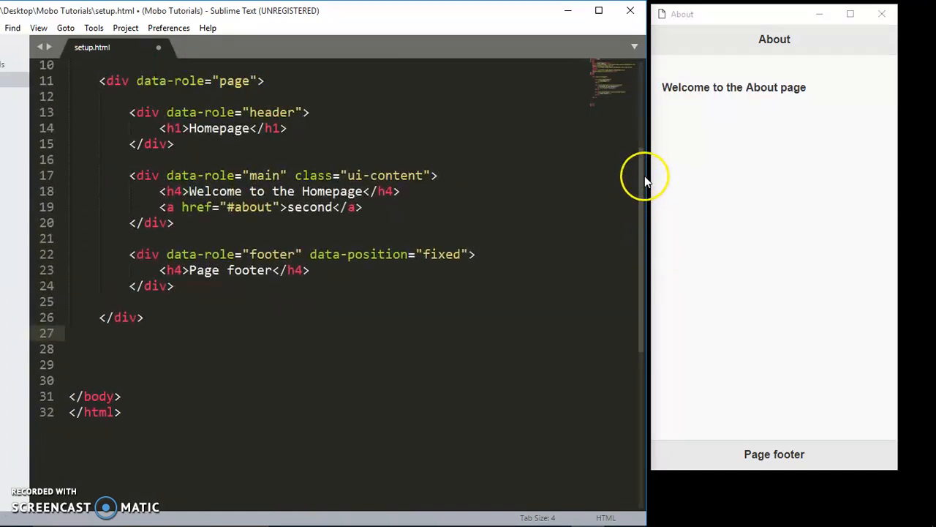
scroll("up", 3)
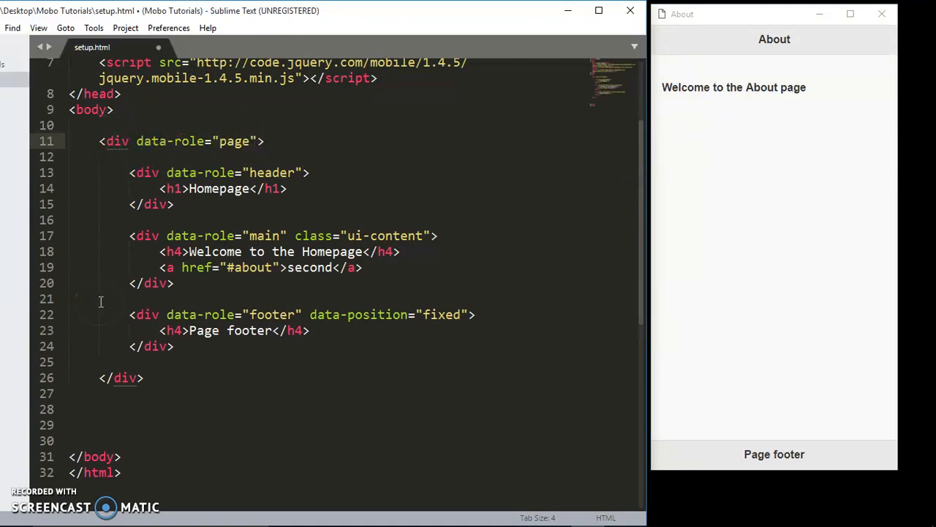
left_click(174, 205)
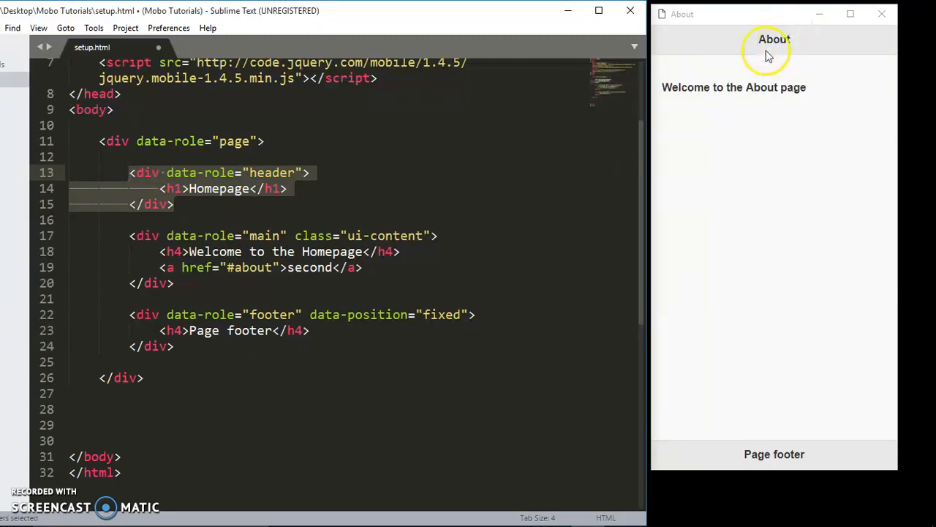
mouse_move(263, 229)
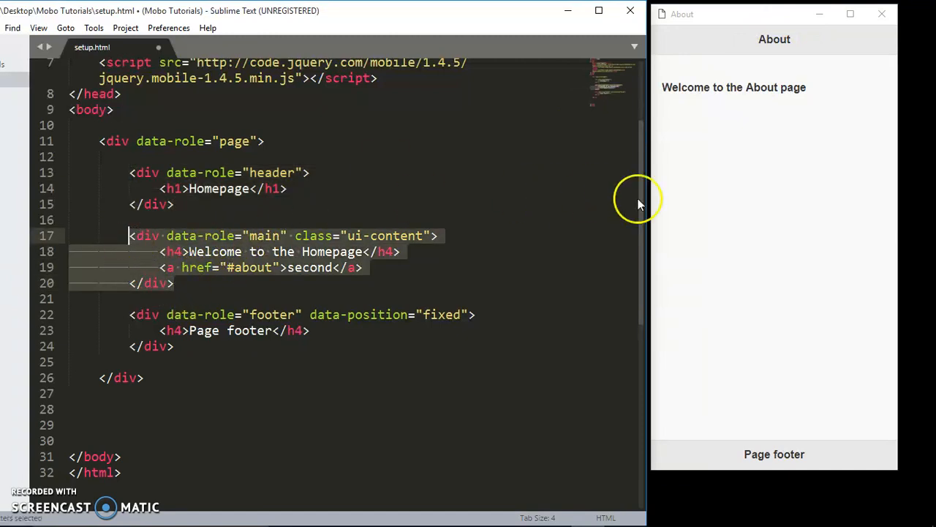
mouse_move(796, 225)
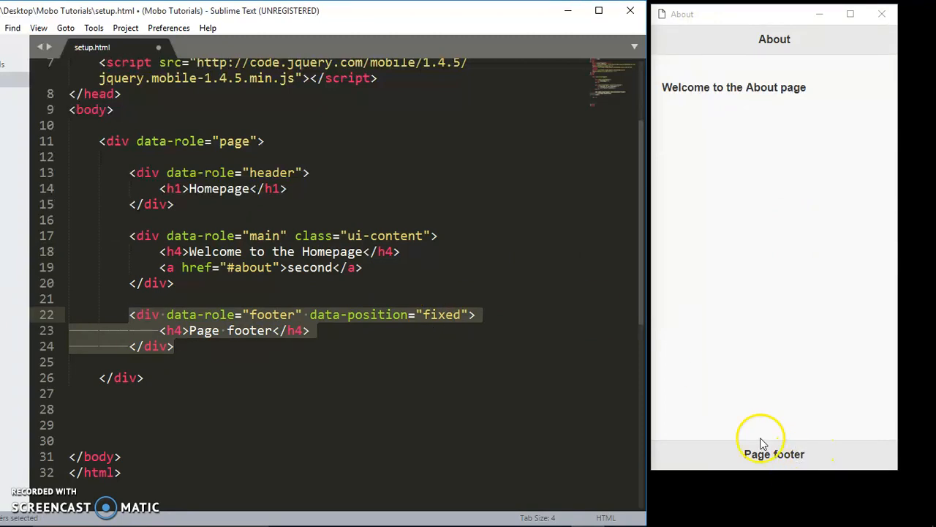
mouse_move(419, 328)
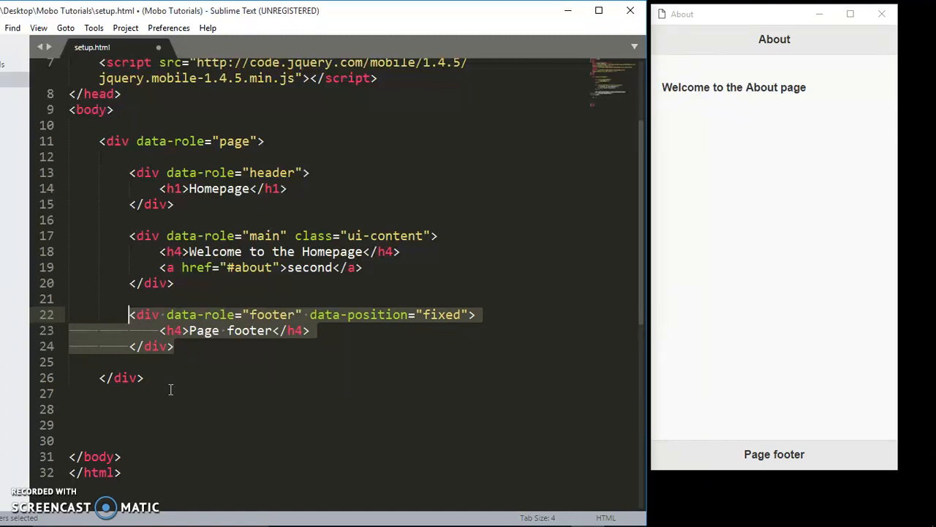
mouse_move(513, 368)
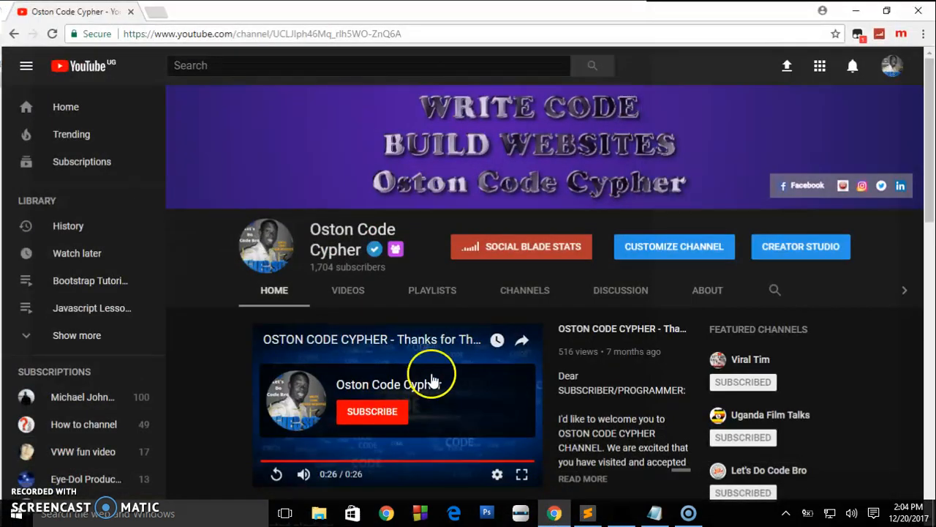
mouse_move(417, 417)
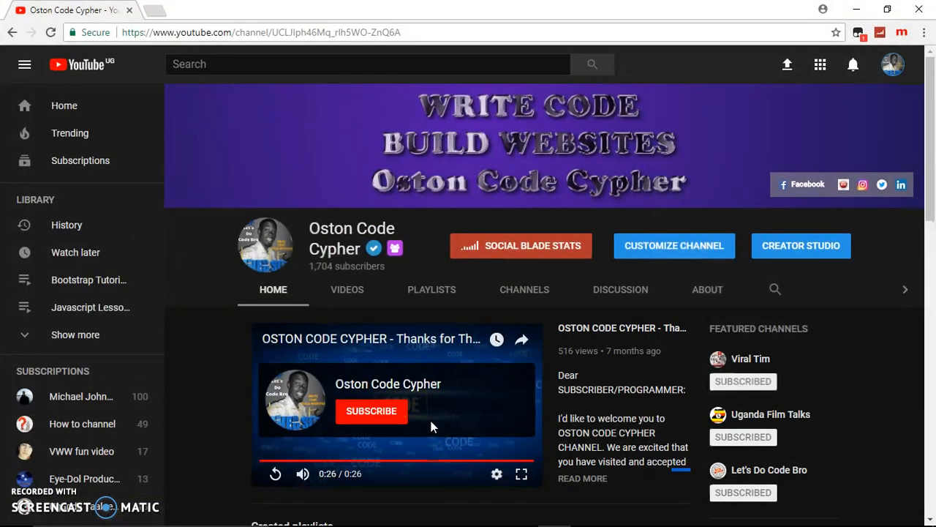
Bring the Sublime Text editor with setup.html back in front of the YouTube channel page.
left_click(588, 512)
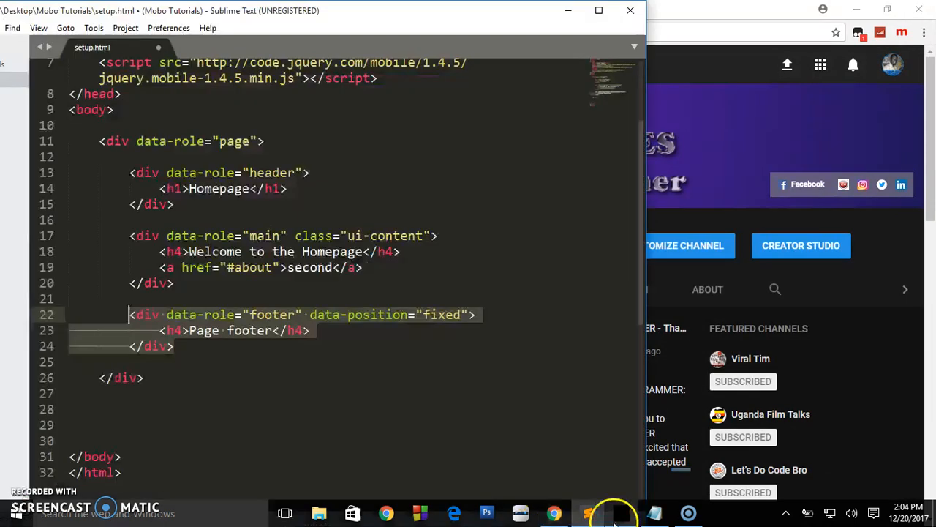